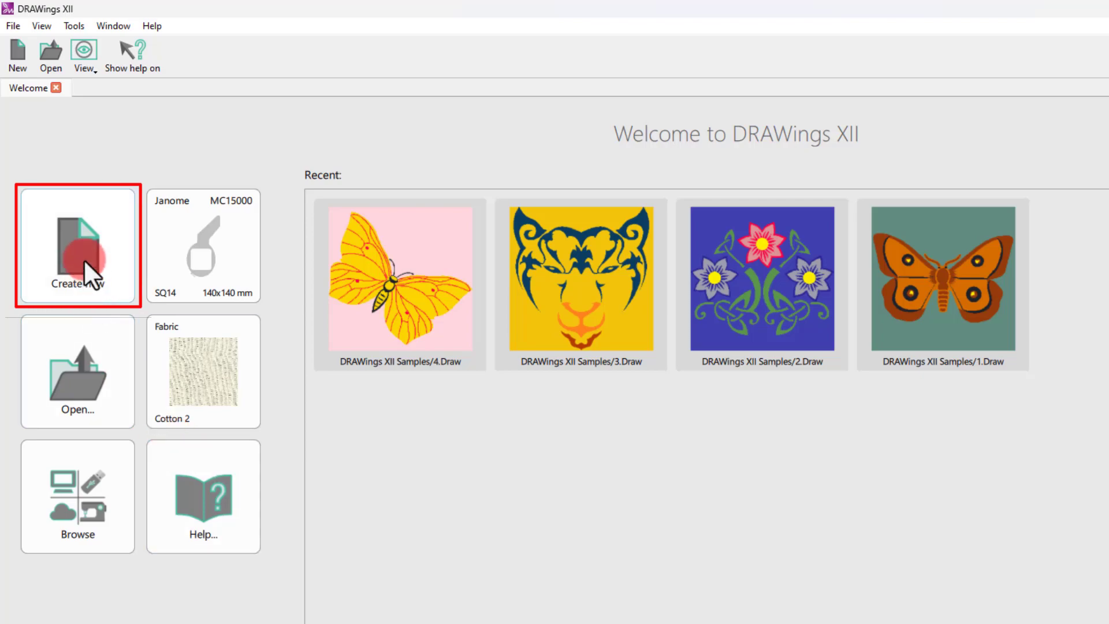
Create a new blank design from the Welcome tab and return to the welcome page.
{"action": "left_click", "coordinate": [77, 246]}
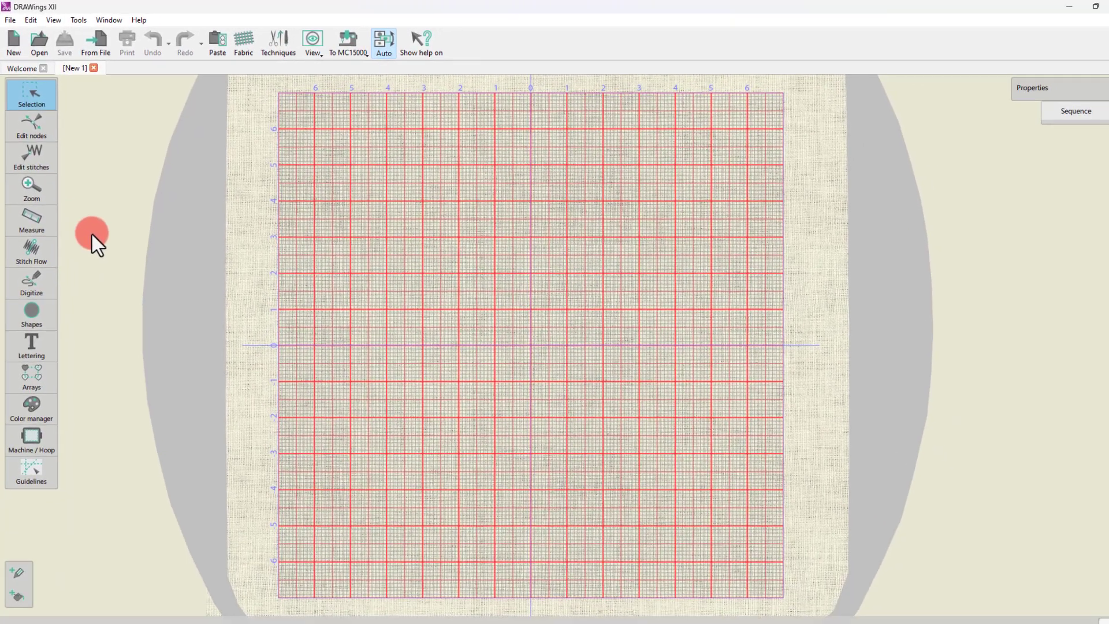
{"action": "left_click", "coordinate": [21, 67]}
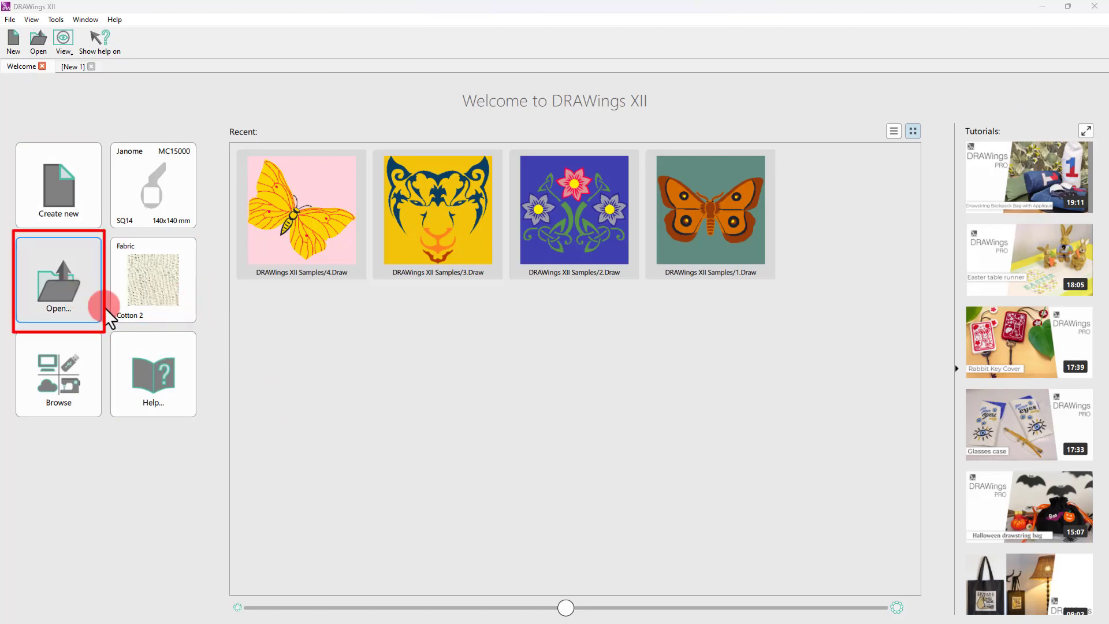
Open the 2.Draw flower sample design and return to the welcome page.
{"action": "left_click", "coordinate": [57, 279]}
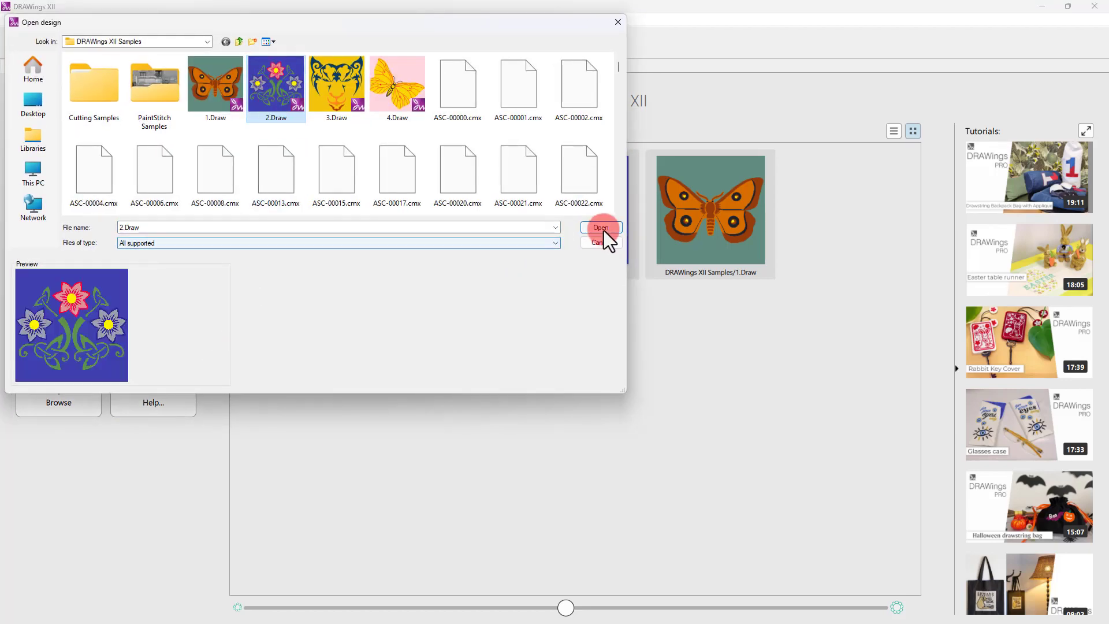
{"action": "left_click", "coordinate": [600, 227]}
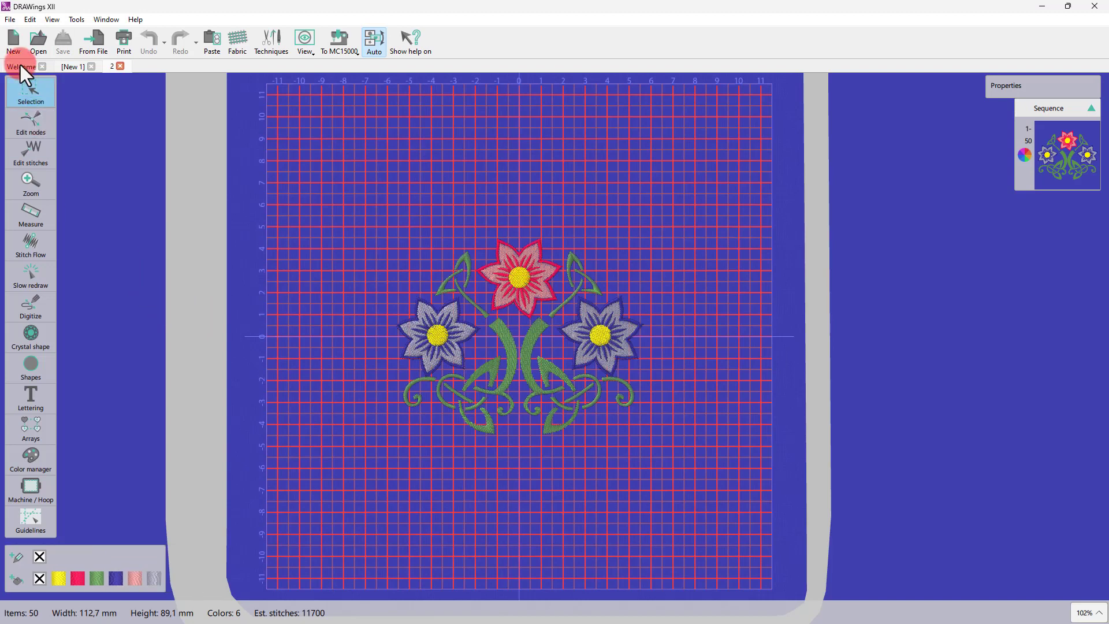
{"action": "left_click", "coordinate": [22, 66]}
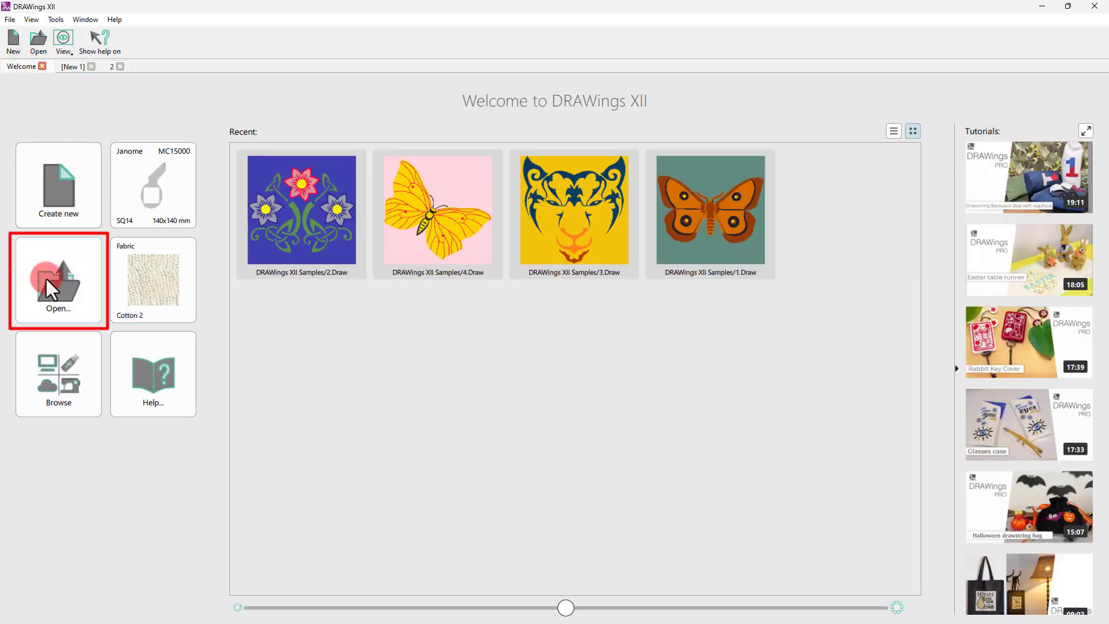
Open the CDW0163.ngs rabbit design and return to the welcome page.
{"action": "left_click", "coordinate": [57, 280]}
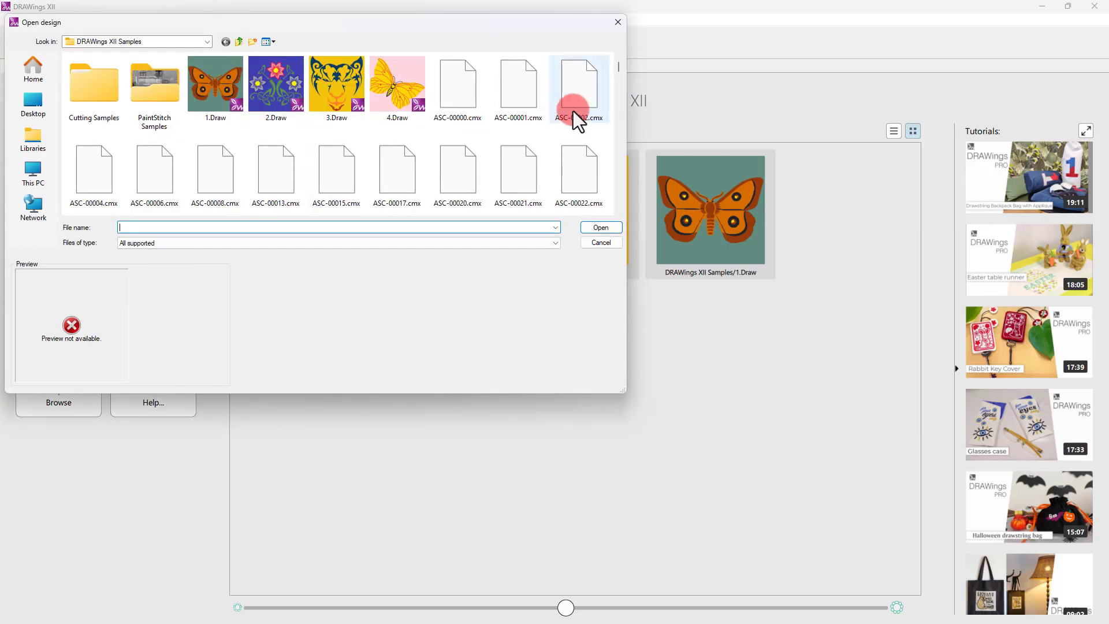
{"action": "scroll", "scroll_direction": "down", "scroll_amount": 3}
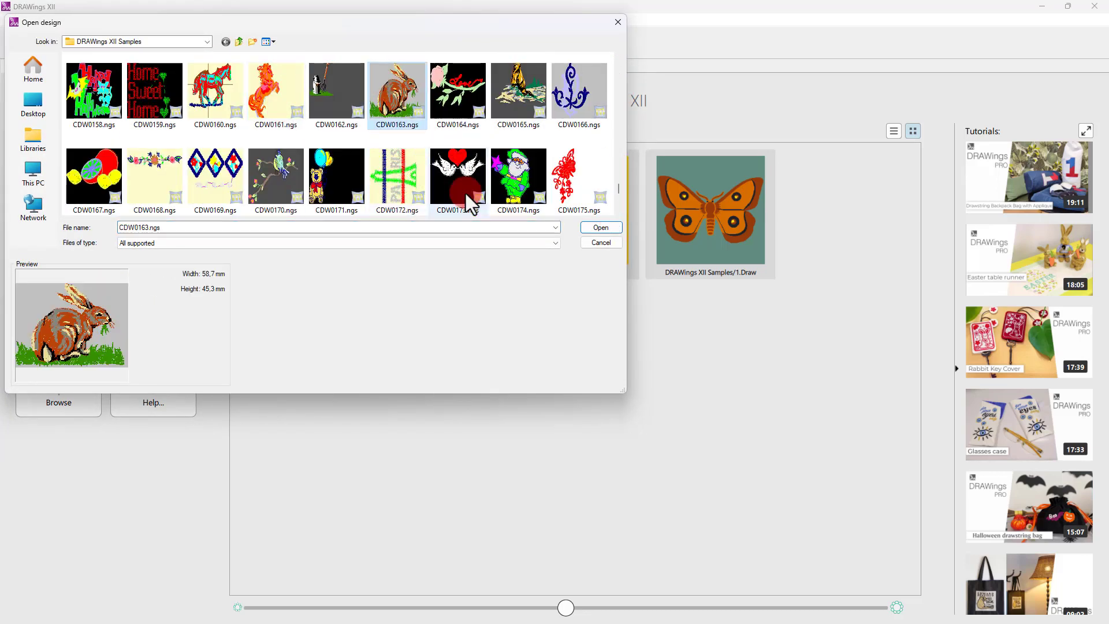
{"action": "left_click", "coordinate": [599, 227]}
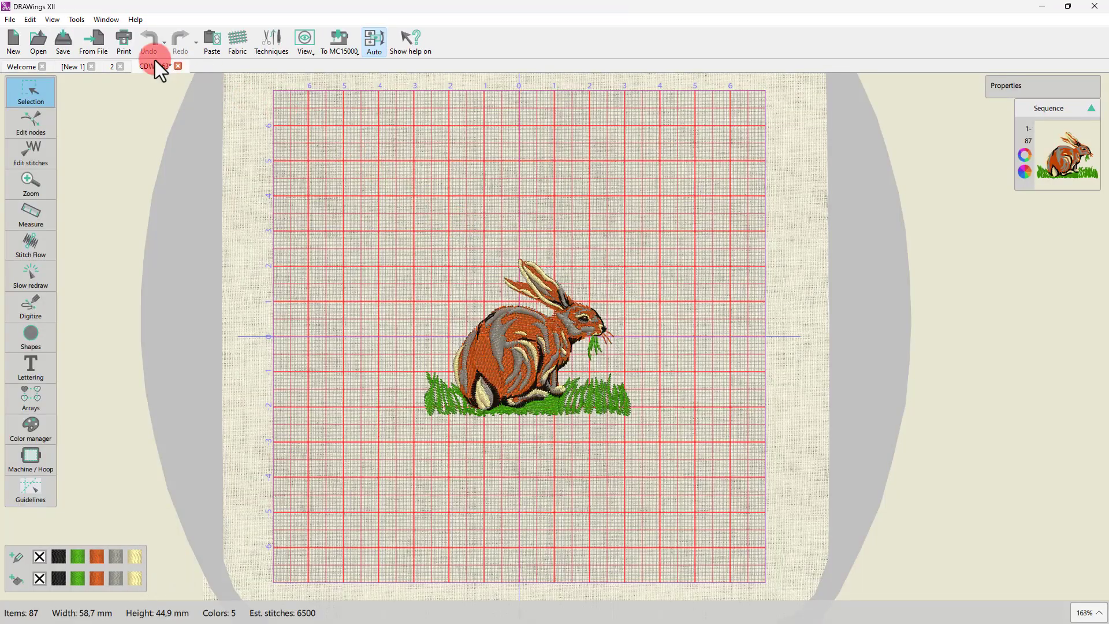
{"action": "left_click", "coordinate": [37, 39]}
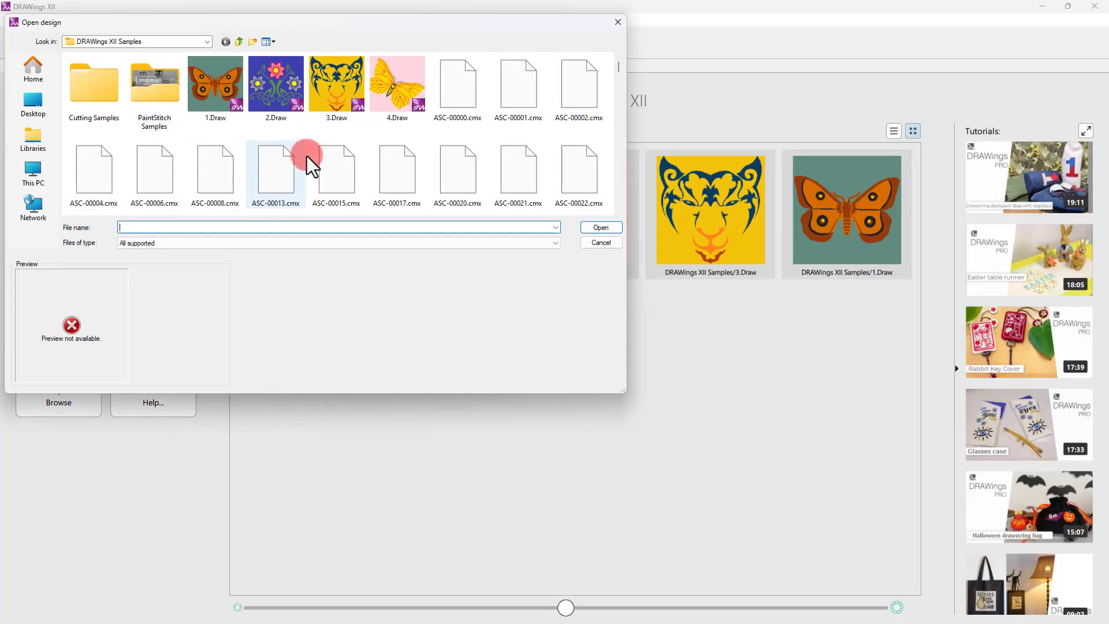
Open the ASC-00000.cmx folk heart design.
{"action": "left_click", "coordinate": [457, 84]}
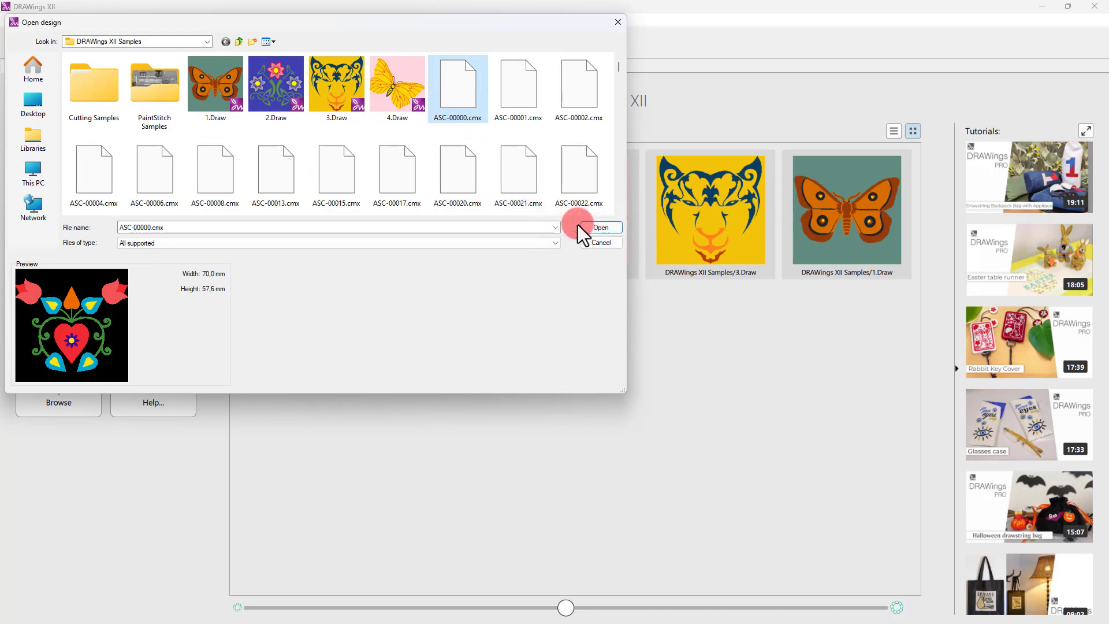
{"action": "left_click", "coordinate": [601, 227]}
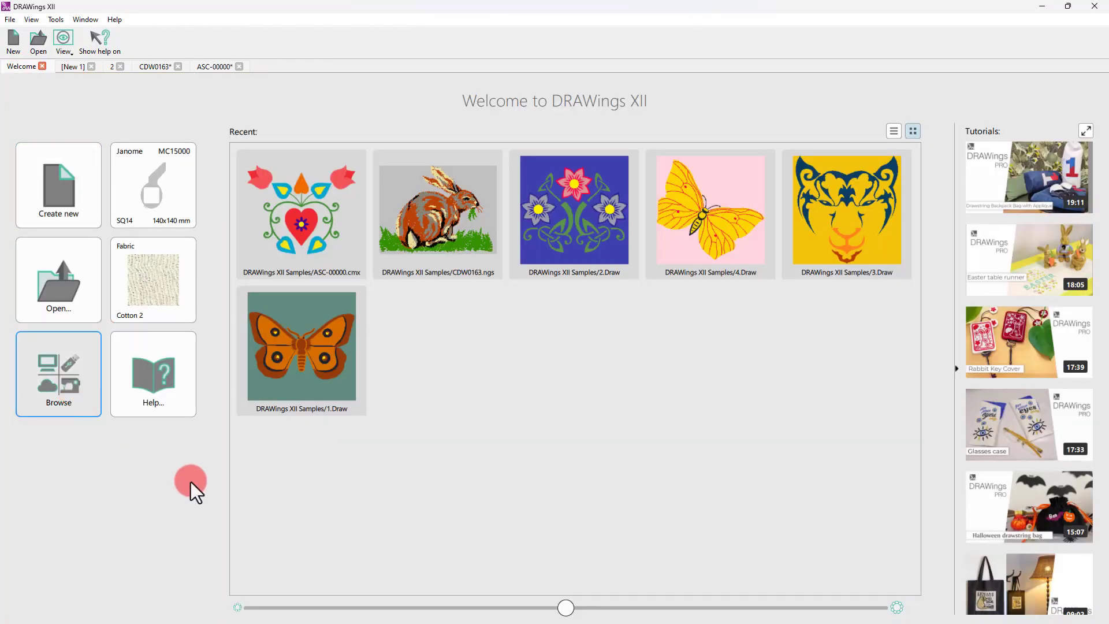
Open the 1.Draw moth design from the design browser and return to the browser.
{"action": "left_click", "coordinate": [58, 374]}
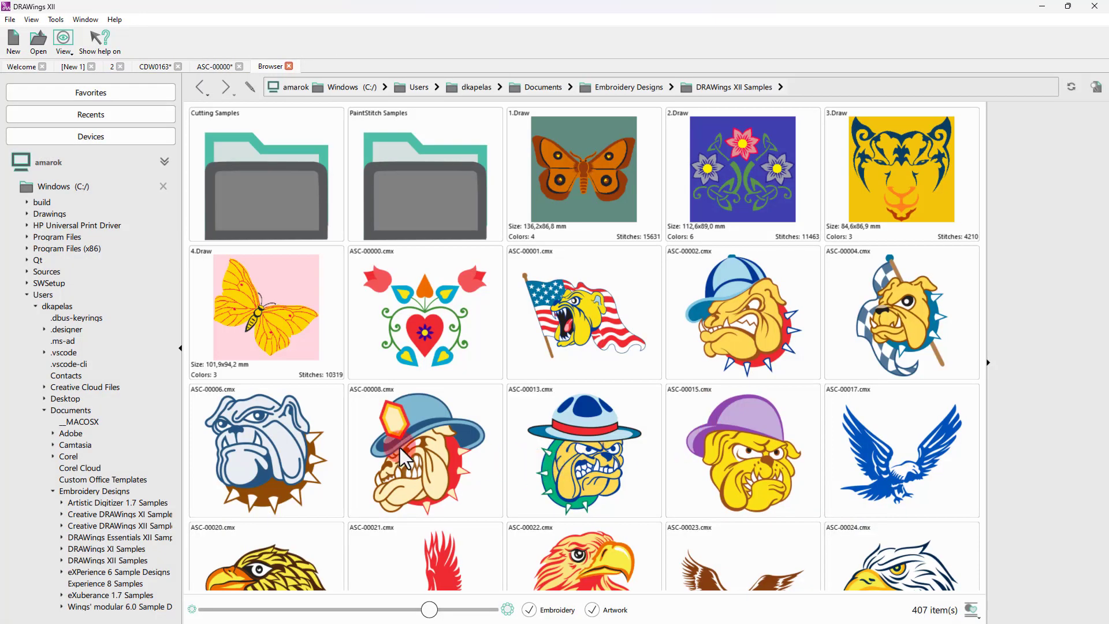
{"action": "mouse_move", "coordinate": [916, 336]}
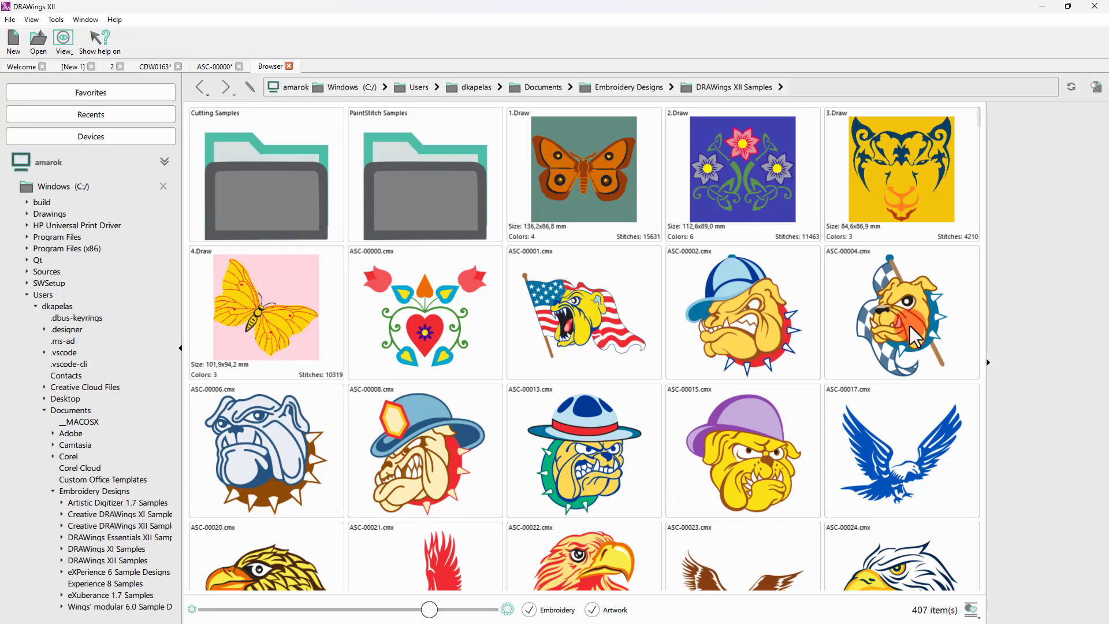
{"action": "left_click", "coordinate": [741, 173]}
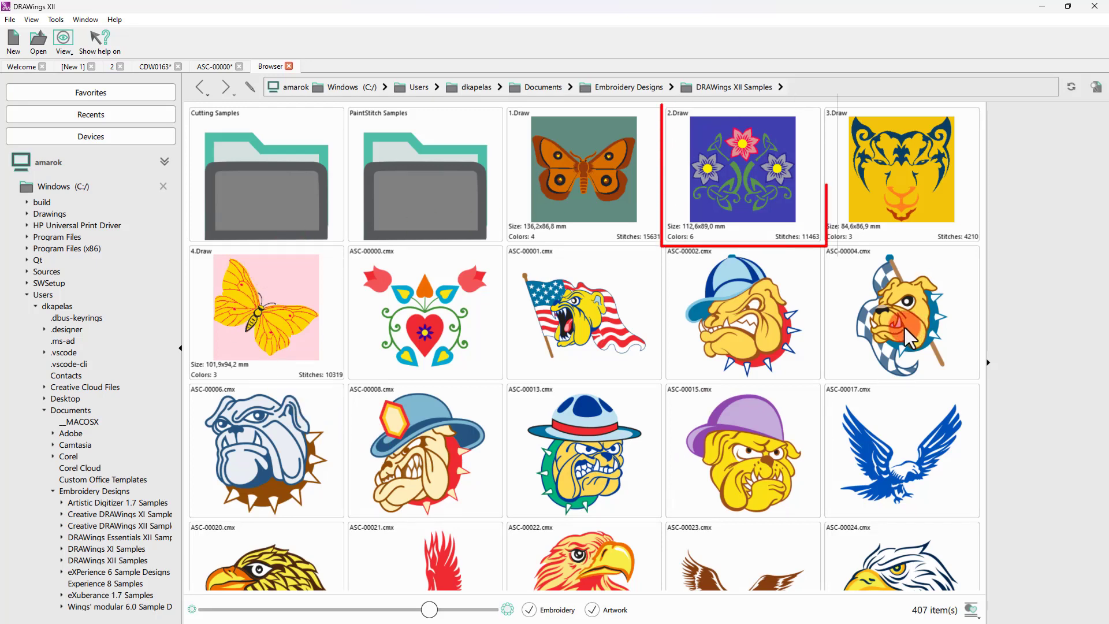
{"action": "left_click", "coordinate": [582, 173]}
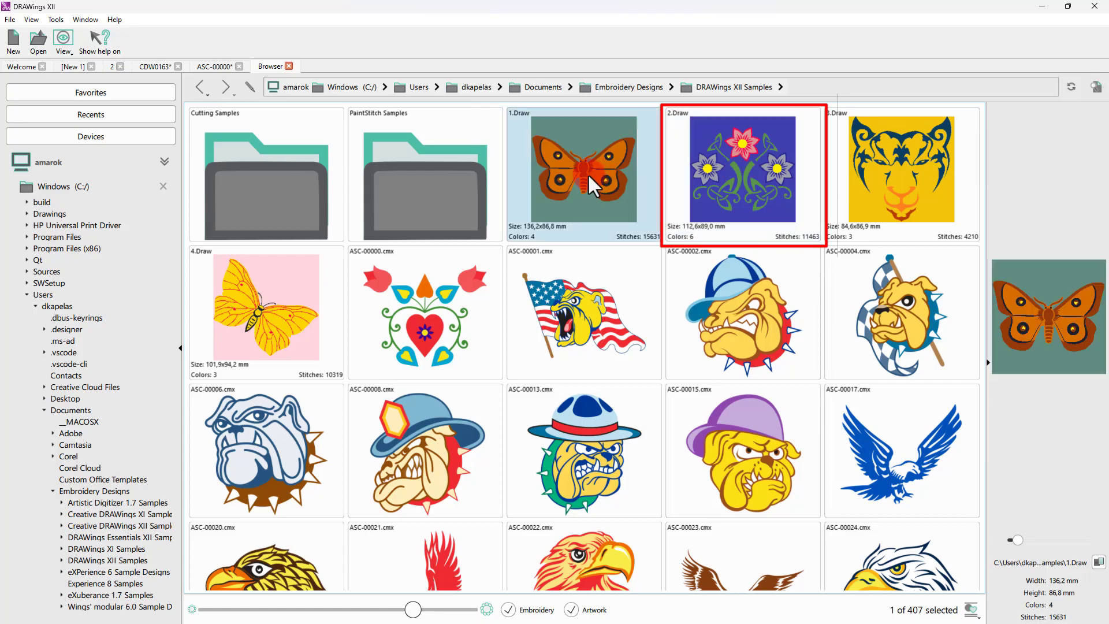
{"action": "double_click", "coordinate": [580, 170]}
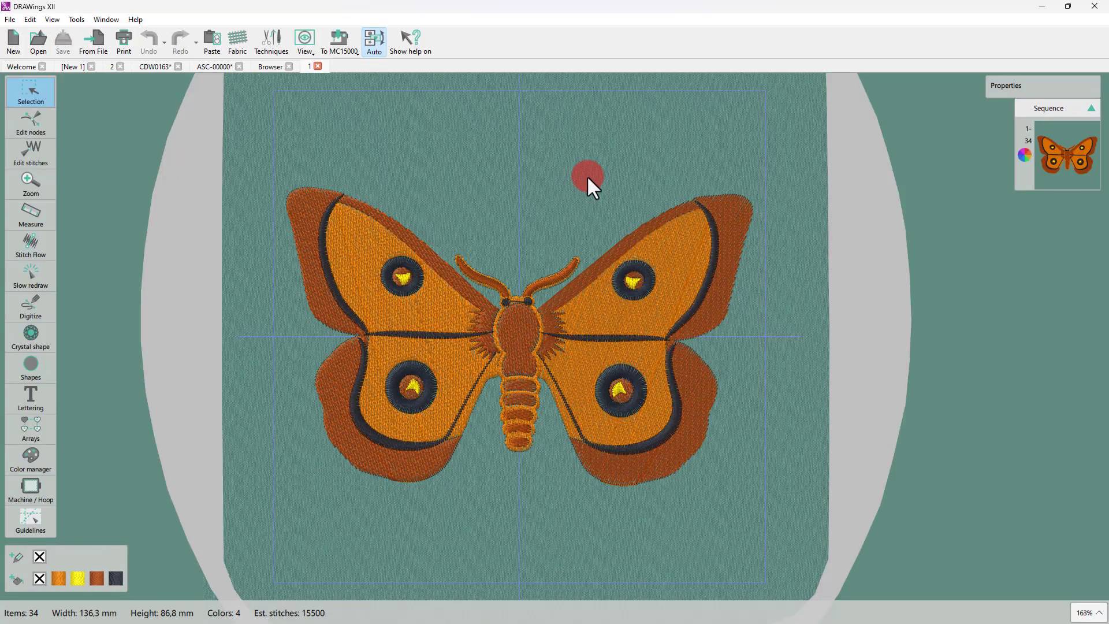
{"action": "left_click", "coordinate": [270, 66]}
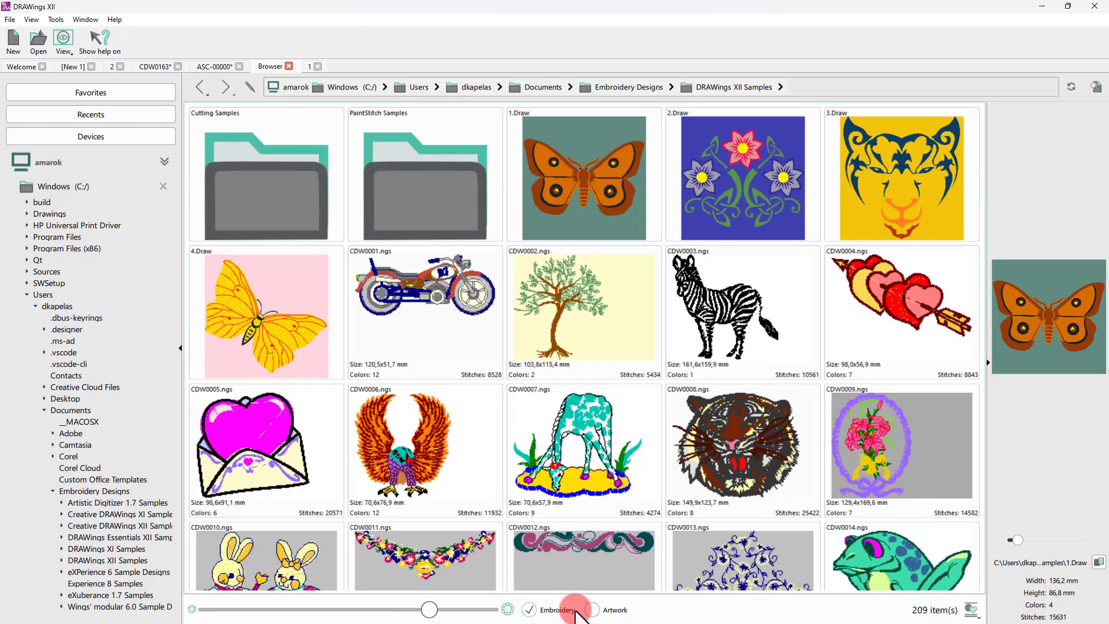
Hide artwork files, open the CDW0002.ngs tree design and return to the browser.
{"action": "left_click", "coordinate": [583, 308]}
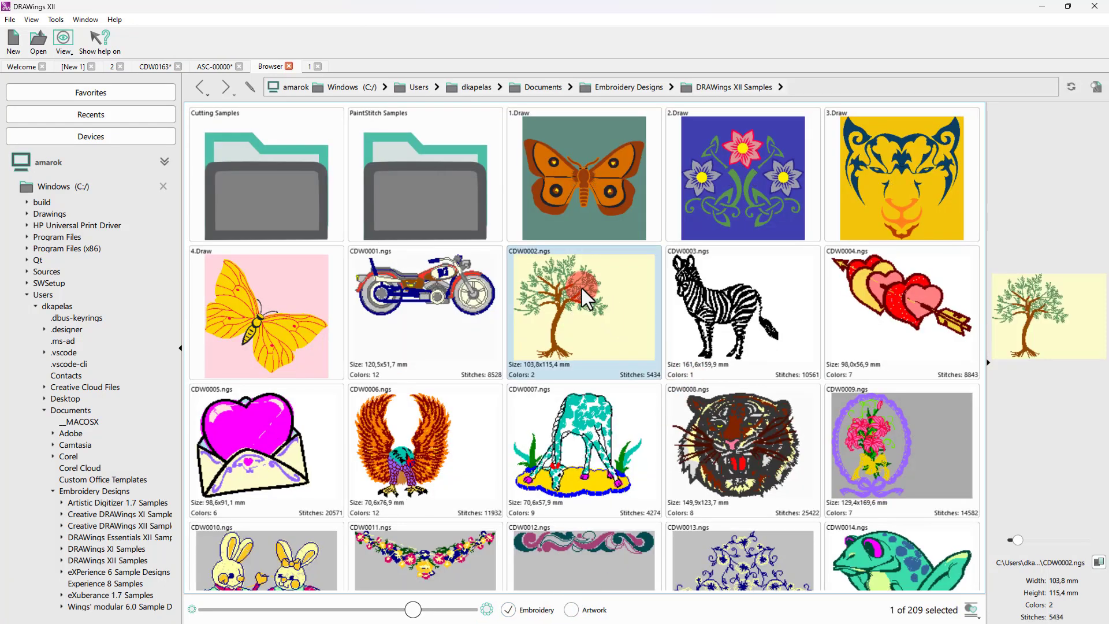
{"action": "double_click", "coordinate": [583, 306]}
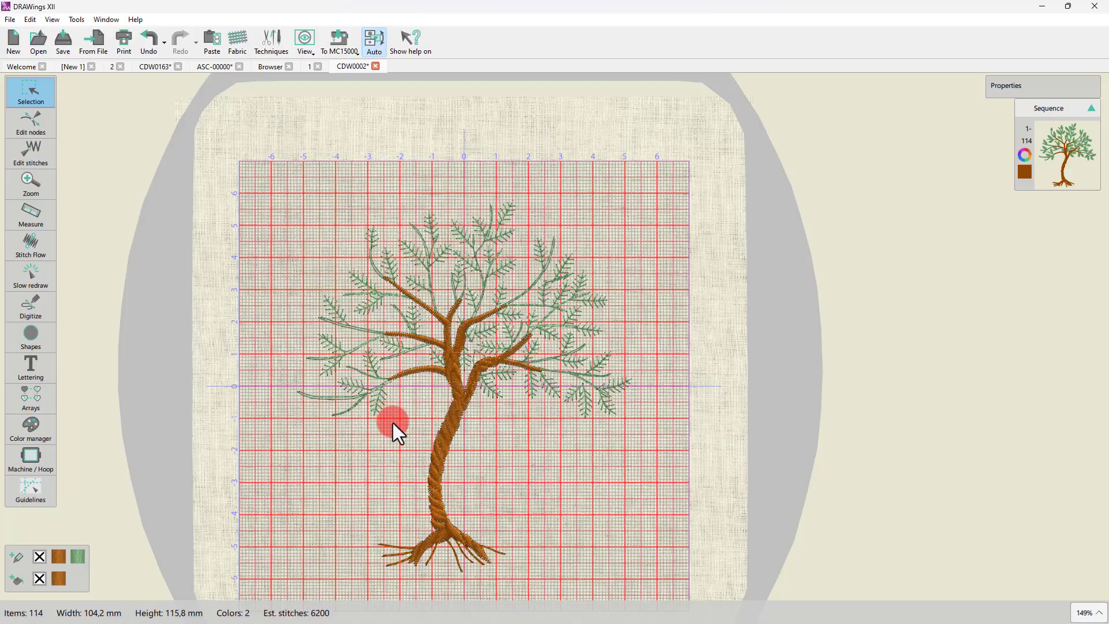
{"action": "left_click", "coordinate": [268, 66]}
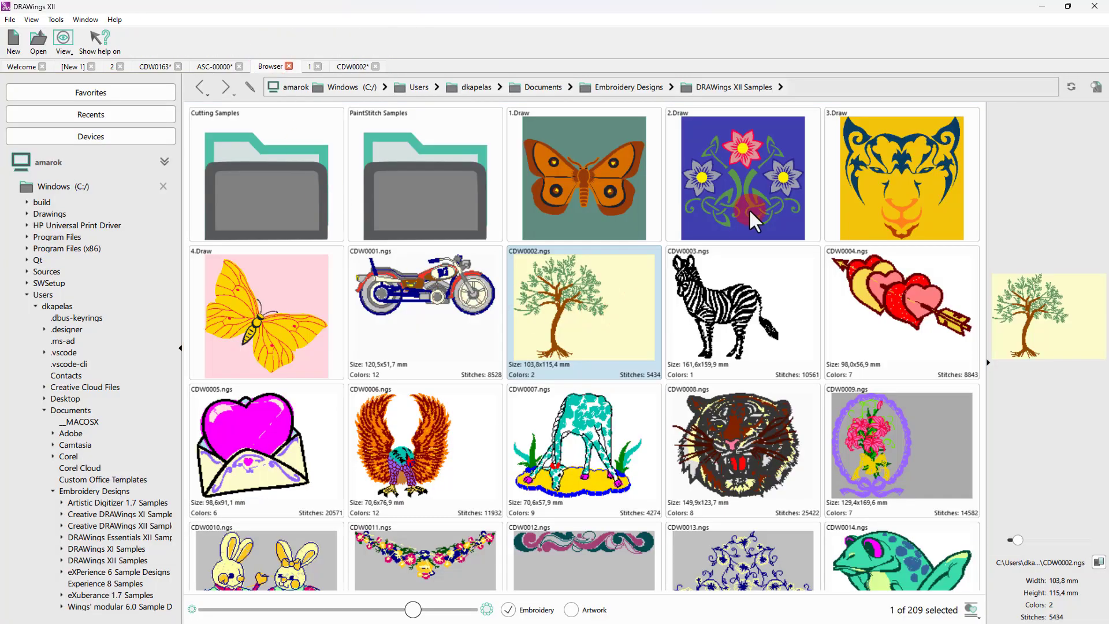
Open the ASC-00058.cmx purple heart design from the browser.
{"action": "scroll", "scroll_direction": "down", "scroll_amount": 3}
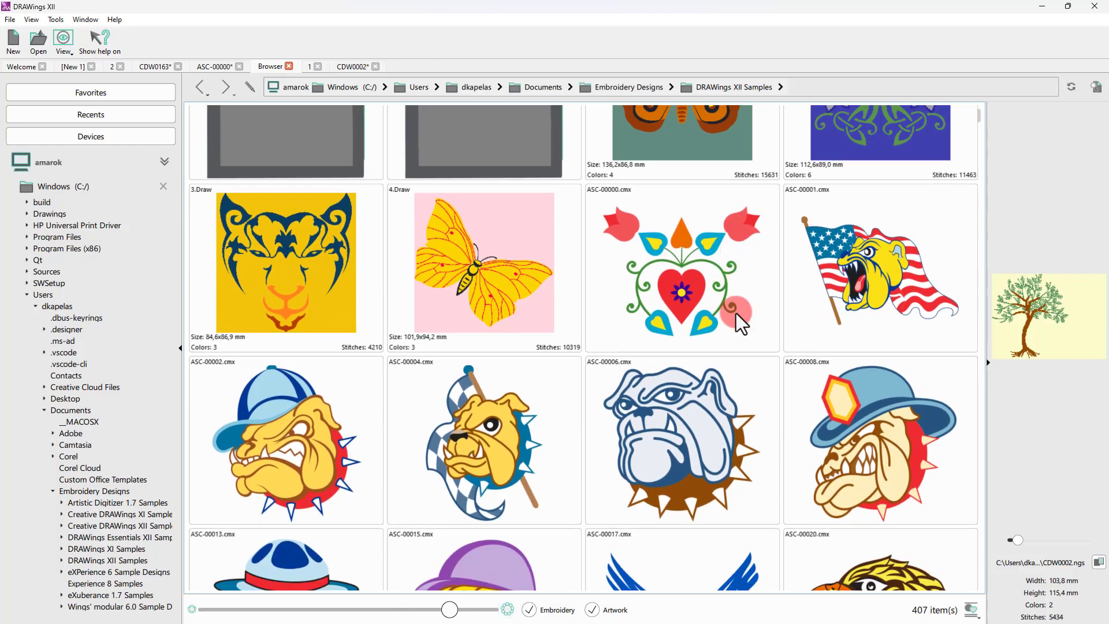
{"action": "scroll", "scroll_direction": "down", "scroll_amount": 3}
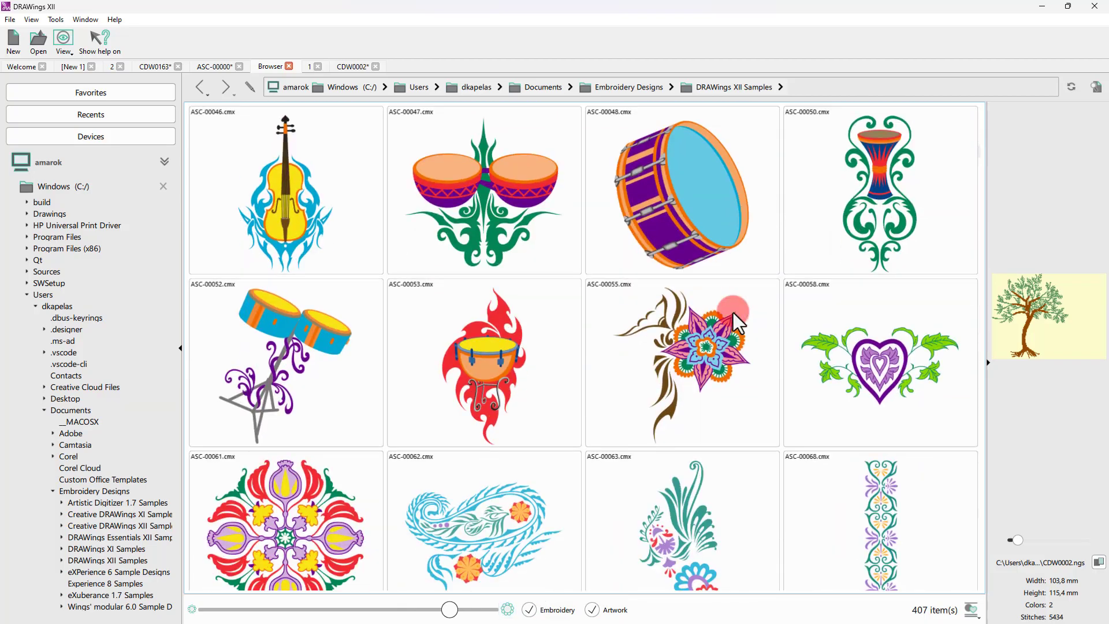
{"action": "double_click", "coordinate": [881, 362]}
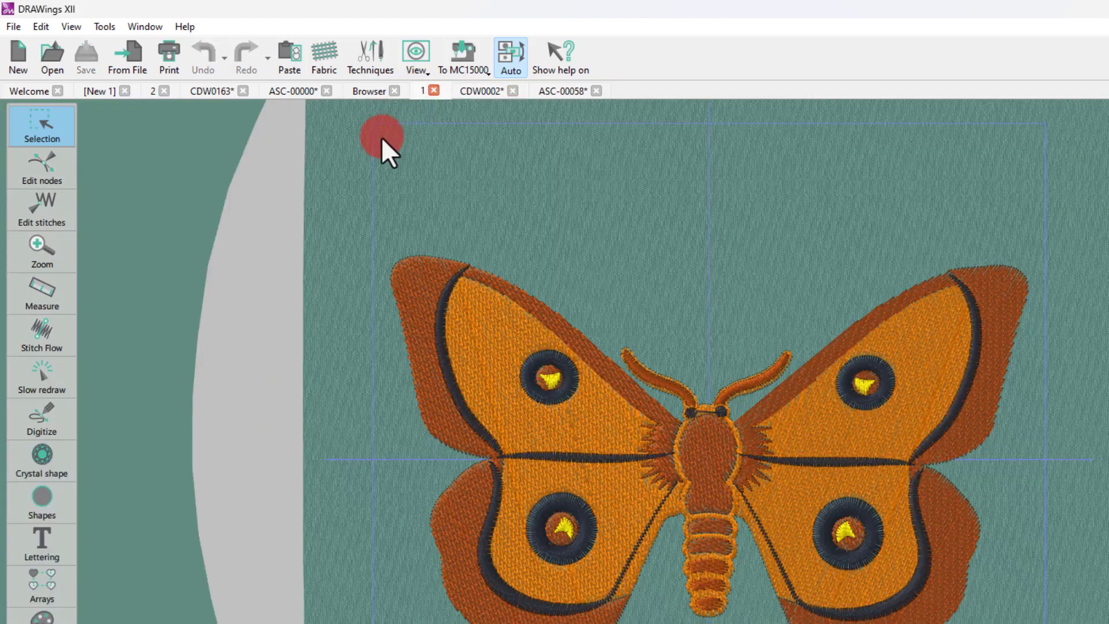
Switch to the ASC-00000 heart tab, then show the Welcome page with its updated Recent list.
{"action": "left_click", "coordinate": [292, 91]}
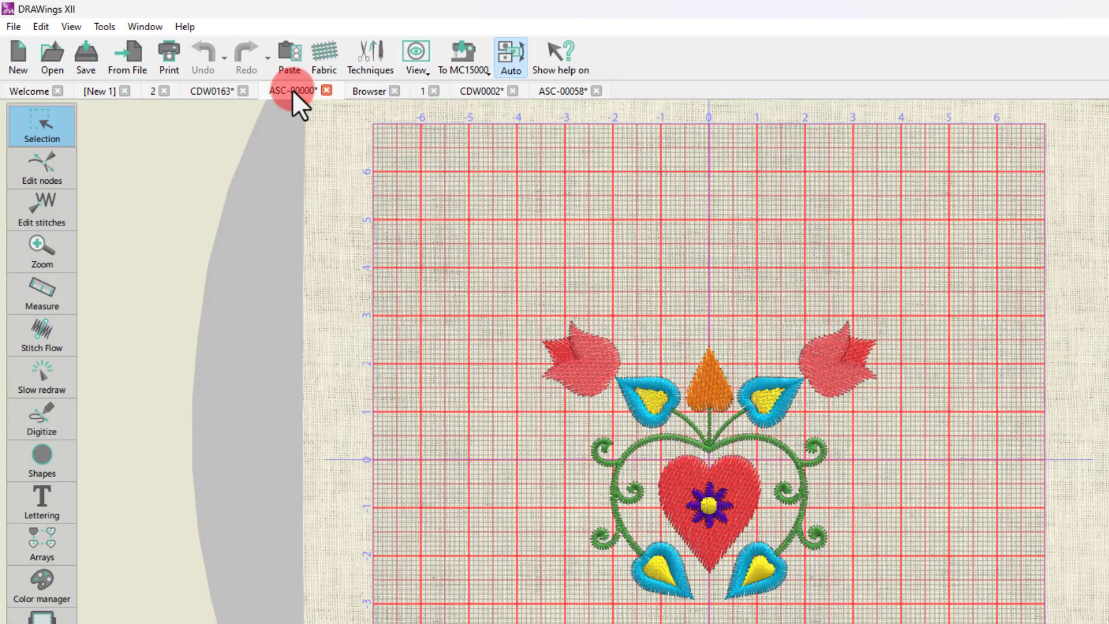
{"action": "left_click", "coordinate": [29, 90]}
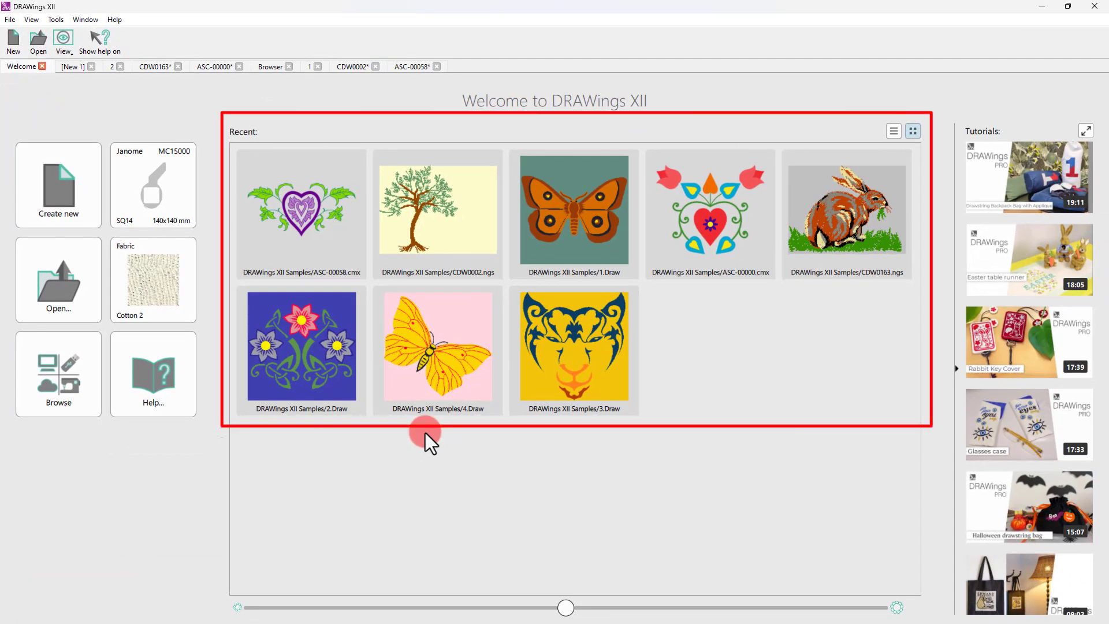
{"action": "mouse_move", "coordinate": [445, 472]}
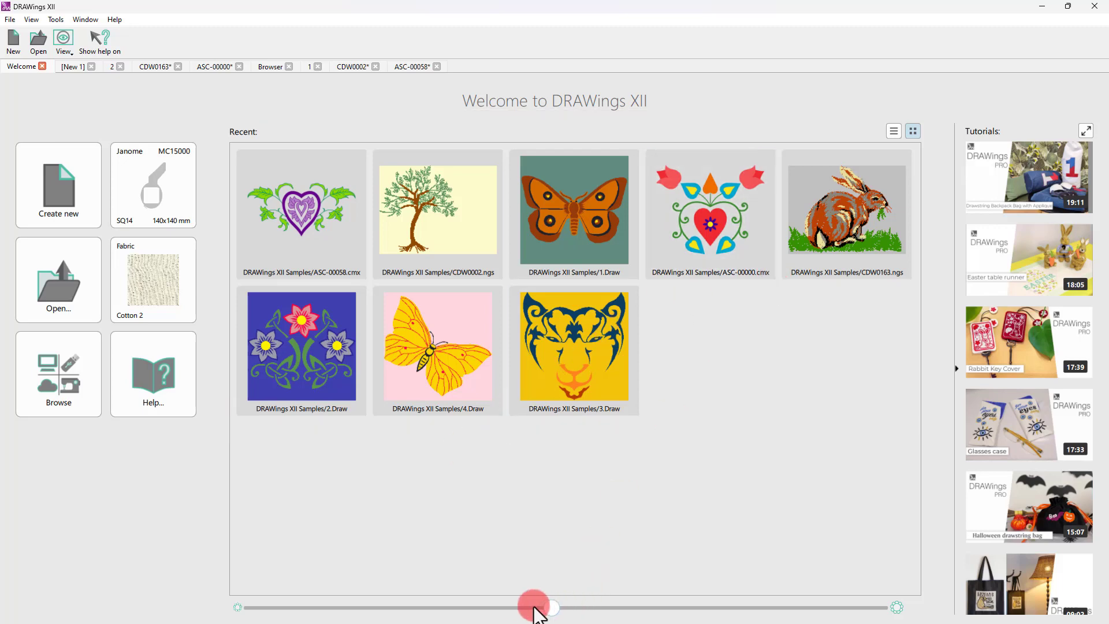
Resize and toggle the recent-design thumbnails, then choose the SQ23 230×230 mm hoop.
{"action": "left_click_drag", "start_coordinate": [549, 607], "coordinate": [587, 607]}
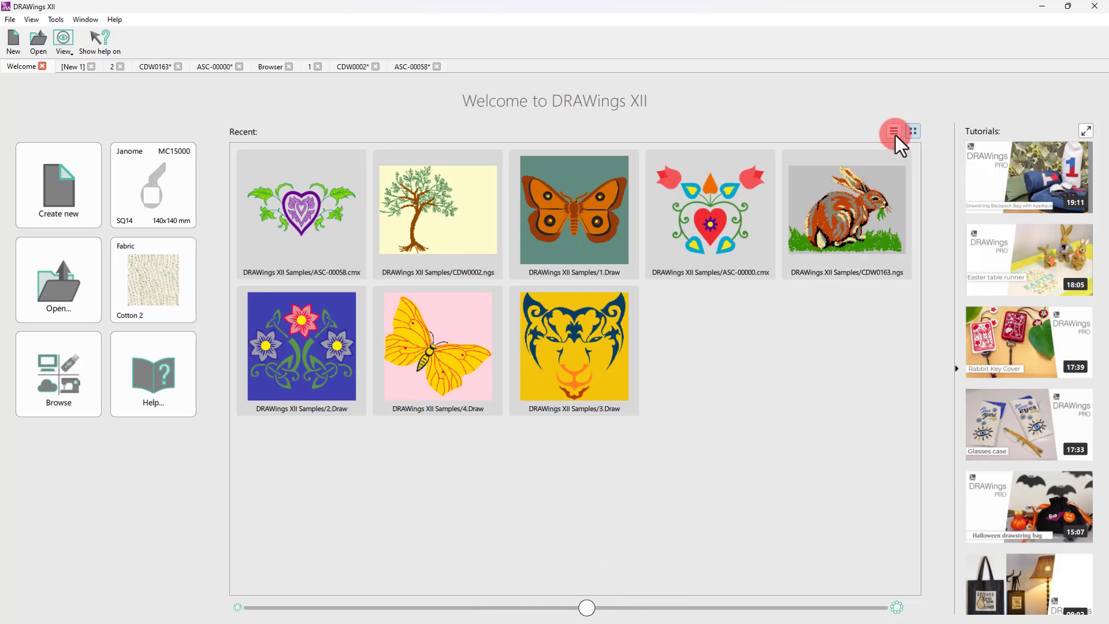
{"action": "left_click", "coordinate": [913, 131]}
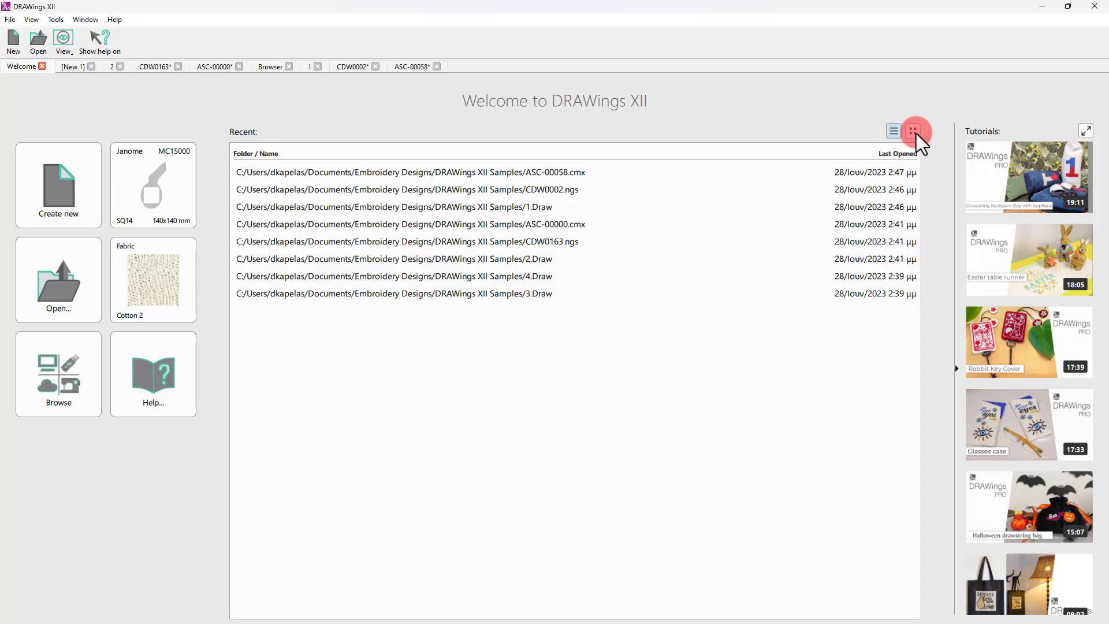
{"action": "left_click", "coordinate": [912, 131]}
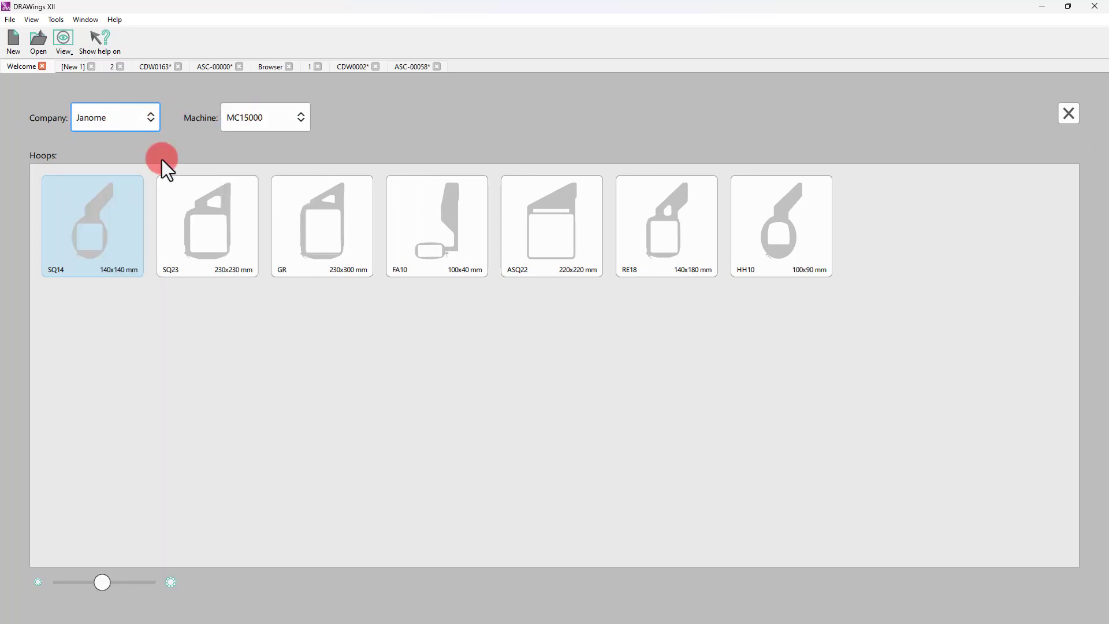
{"action": "left_click", "coordinate": [1068, 112]}
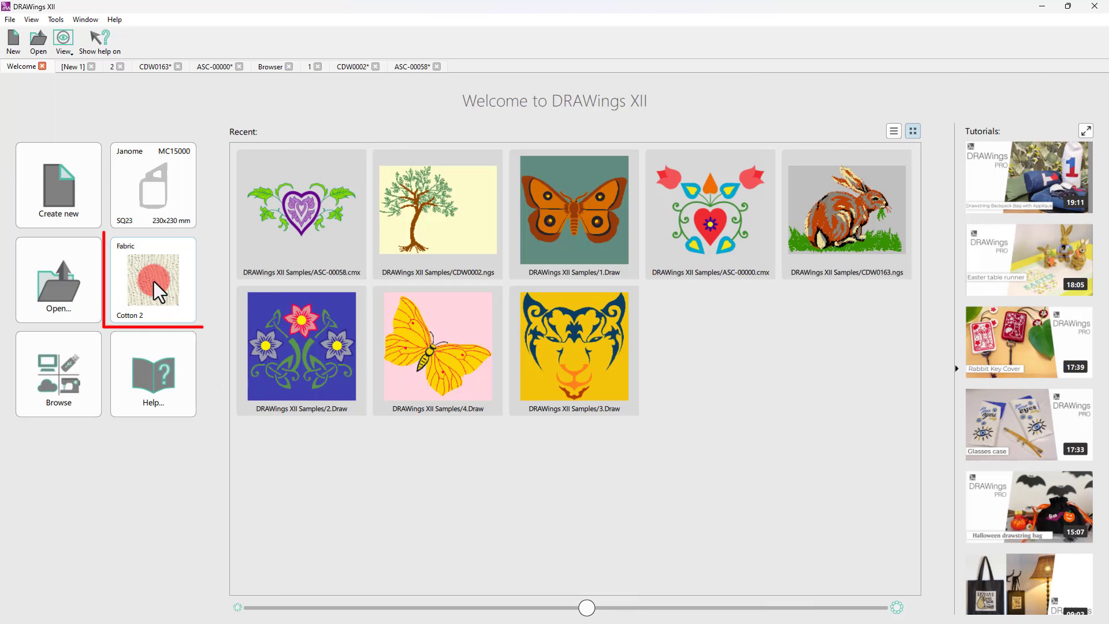
Set the fabric to Cotton from the Normal embroidery category.
{"action": "left_click", "coordinate": [152, 274]}
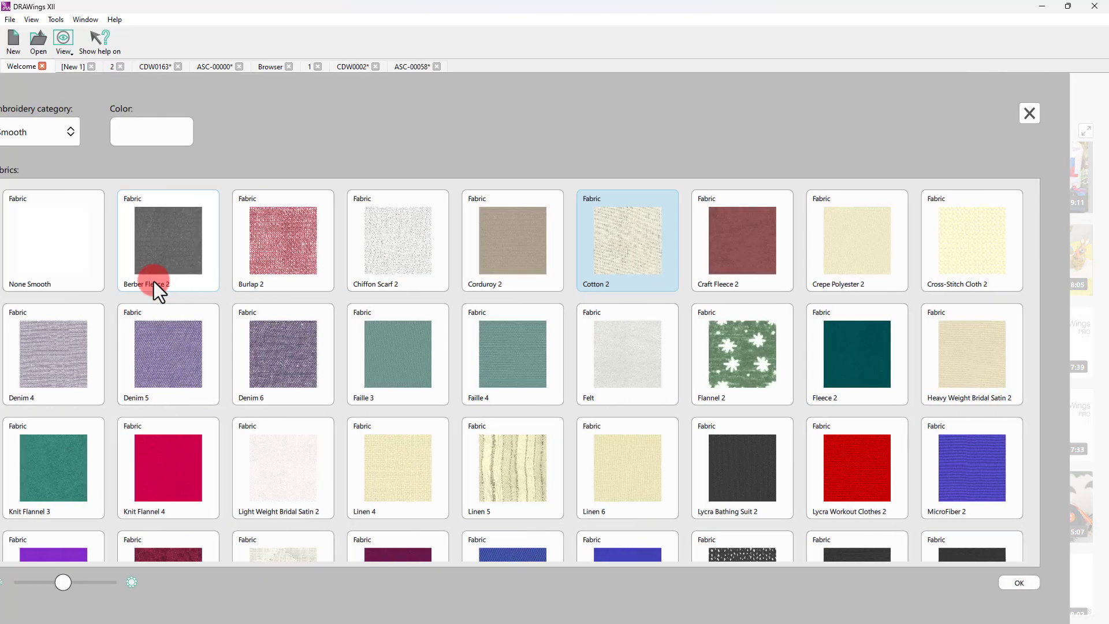
{"action": "left_click", "coordinate": [70, 132]}
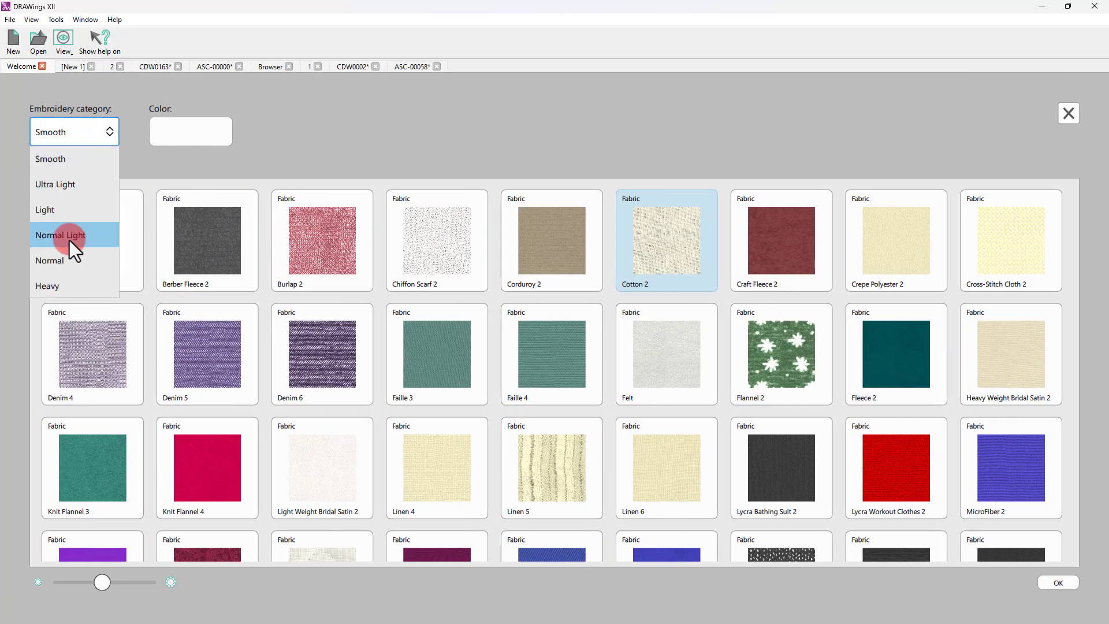
{"action": "left_click", "coordinate": [49, 259]}
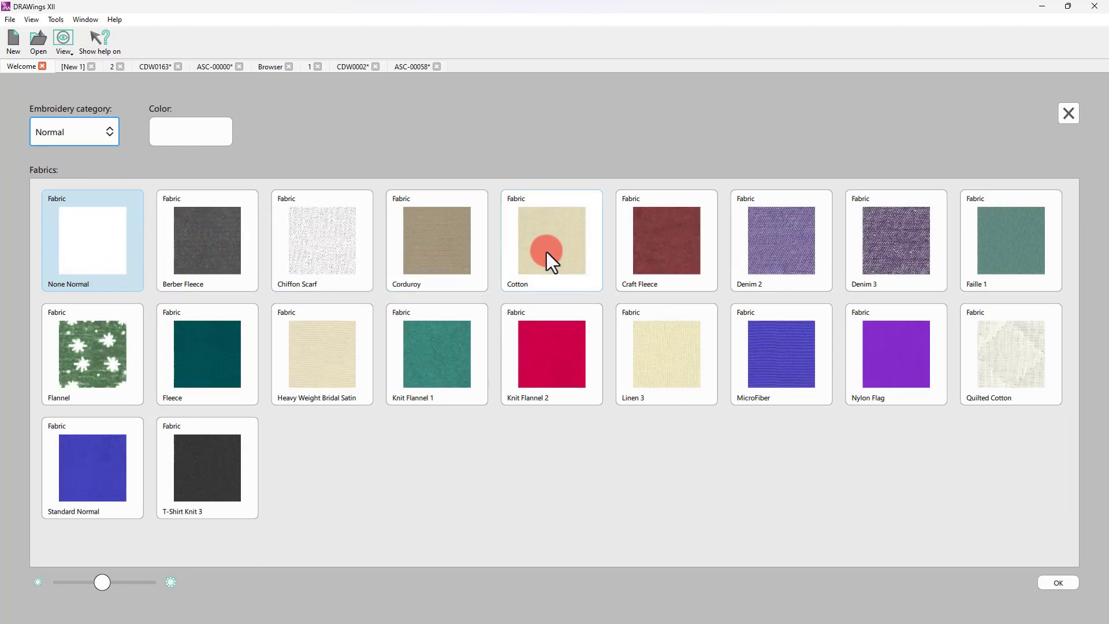
{"action": "left_click", "coordinate": [551, 240]}
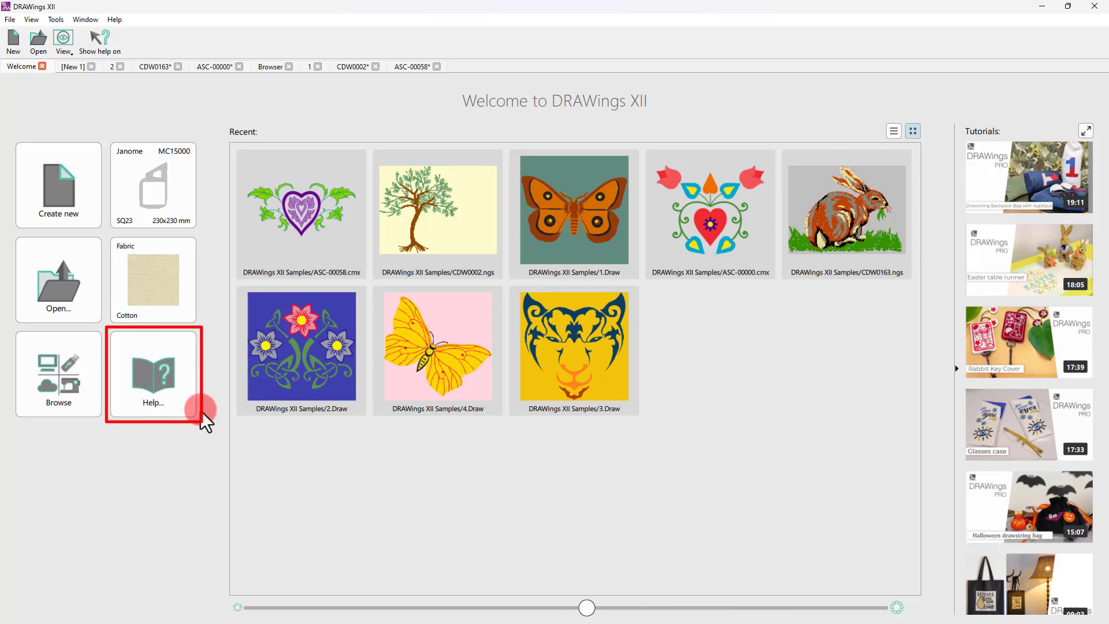
{"action": "left_click", "coordinate": [152, 374]}
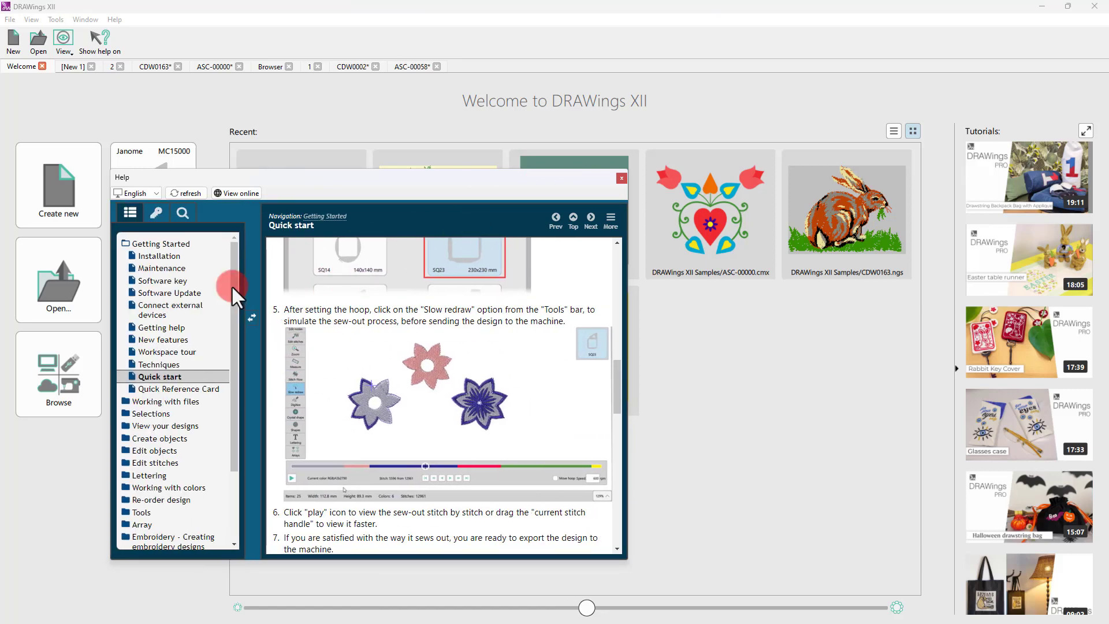
{"action": "left_click", "coordinate": [621, 177]}
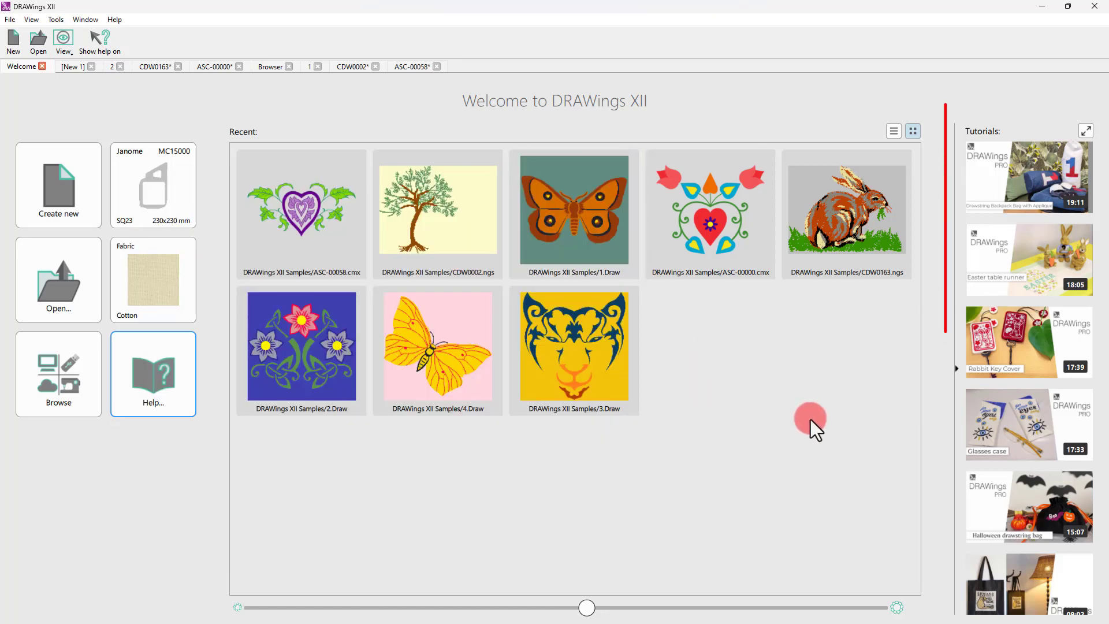
{"action": "scroll", "scroll_direction": "down", "scroll_amount": 3}
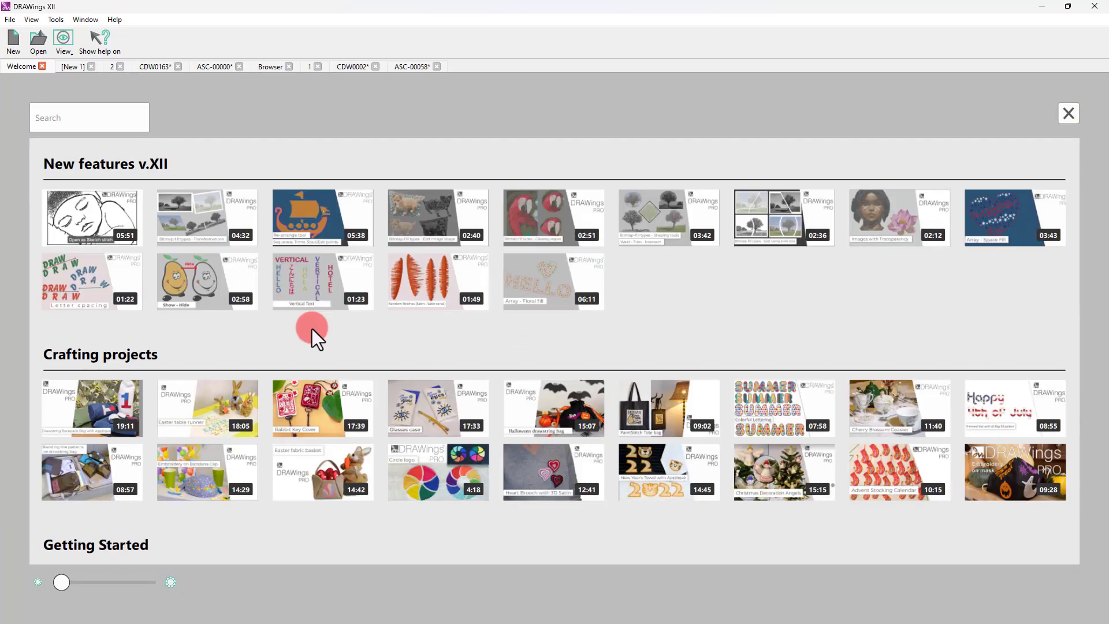
{"action": "left_click", "coordinate": [88, 117]}
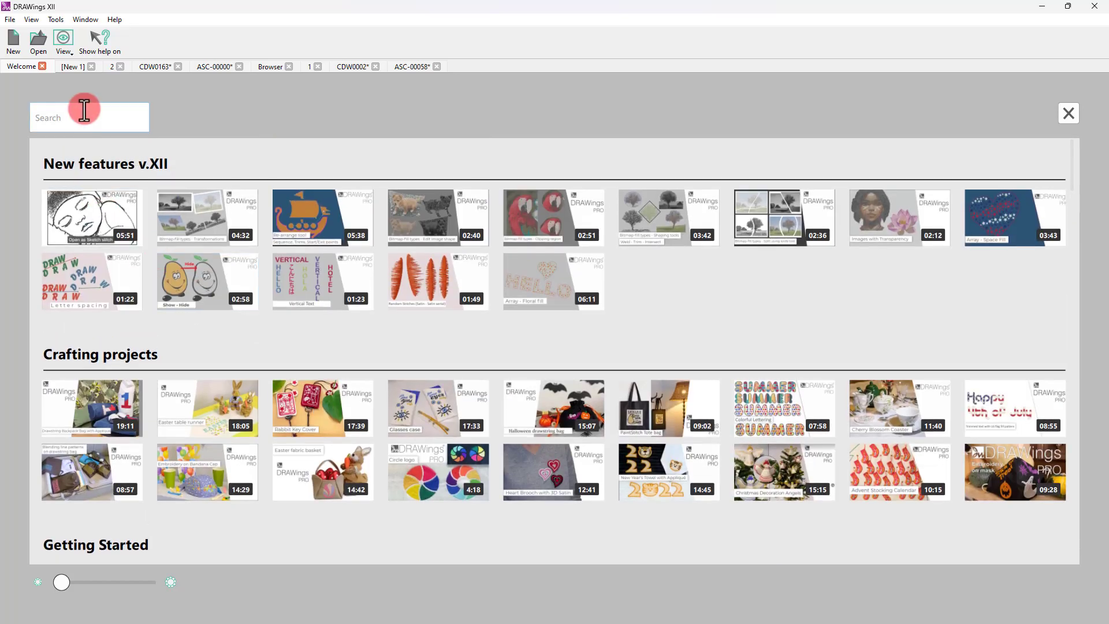
{"action": "type", "text": "magic"}
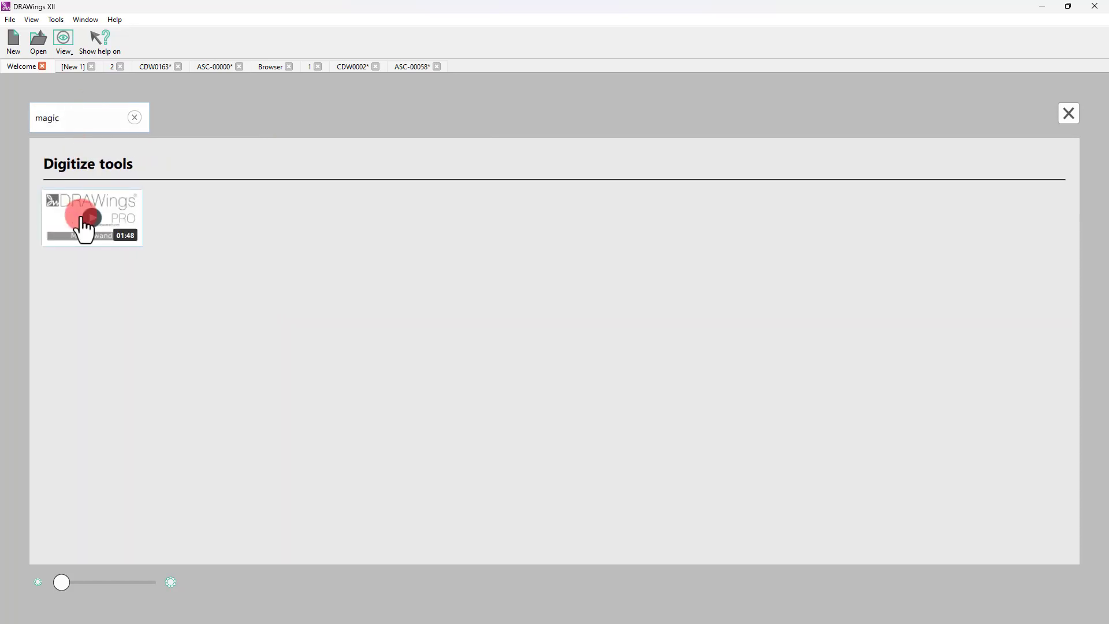
{"action": "left_click", "coordinate": [1068, 112]}
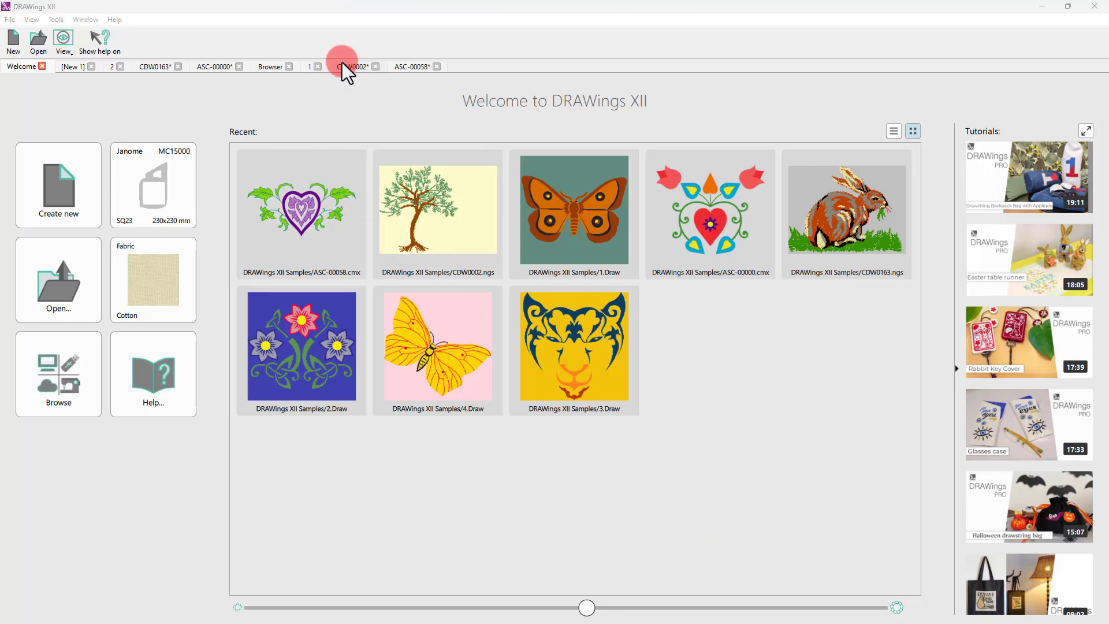
Switch to the heart and tulips design and draw a freehand squiggle and a square outline.
{"action": "left_click", "coordinate": [310, 66]}
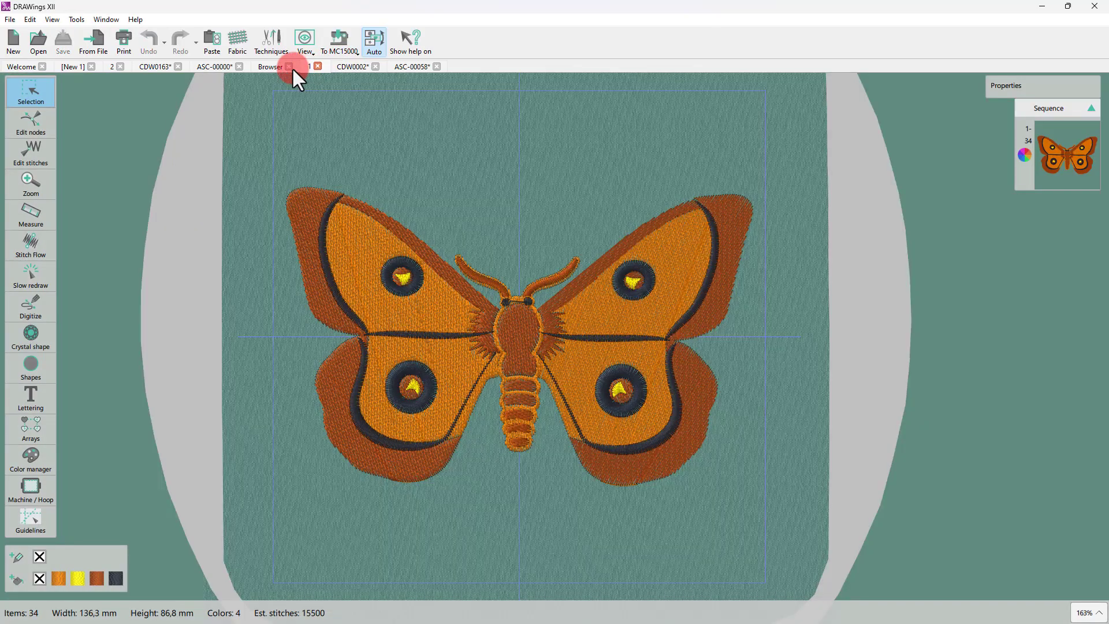
{"action": "left_click", "coordinate": [212, 66]}
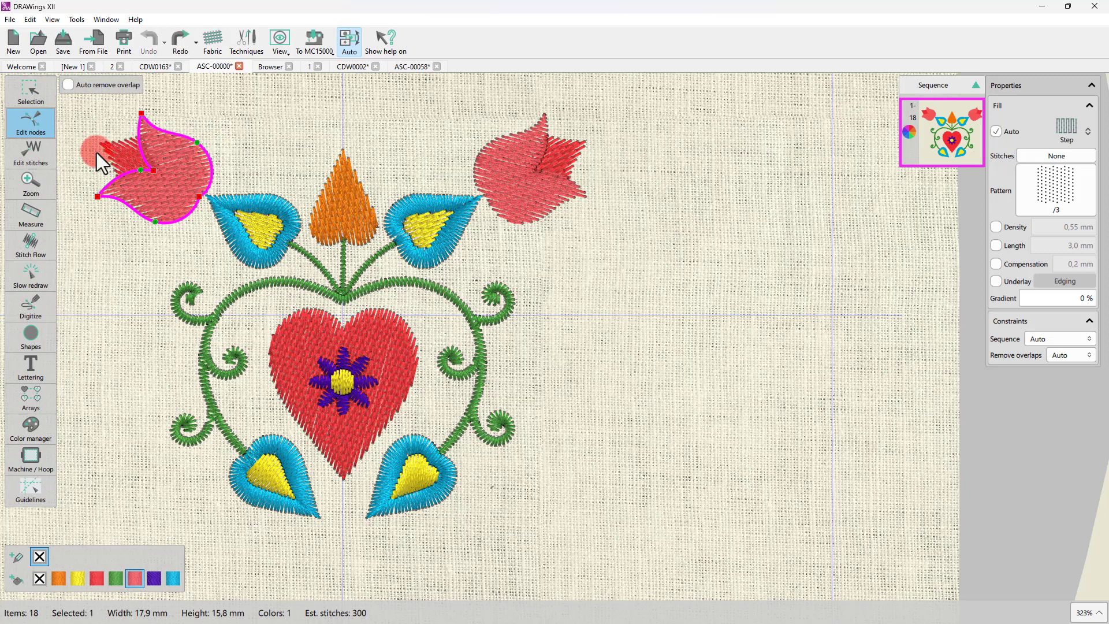
{"action": "mouse_move", "coordinate": [30, 152]}
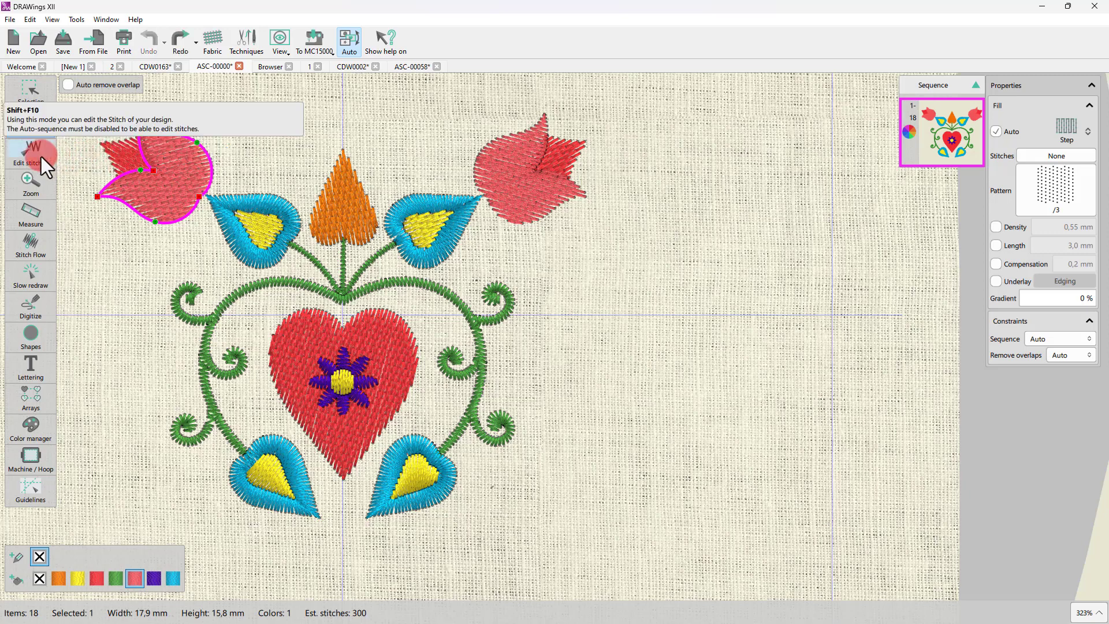
{"action": "mouse_move", "coordinate": [30, 215]}
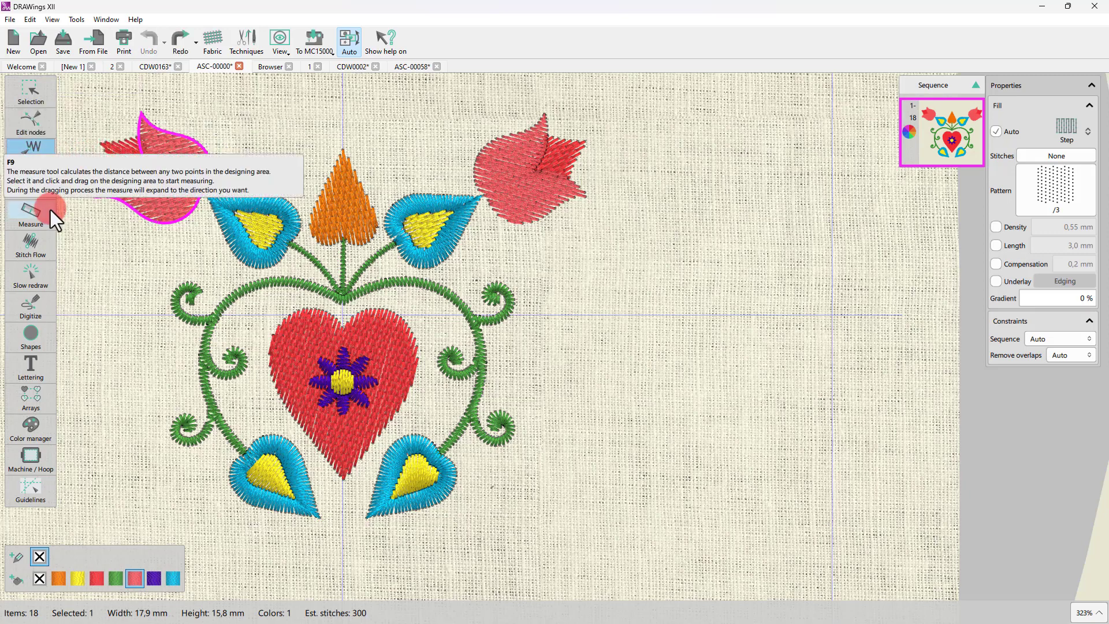
{"action": "left_click", "coordinate": [30, 308]}
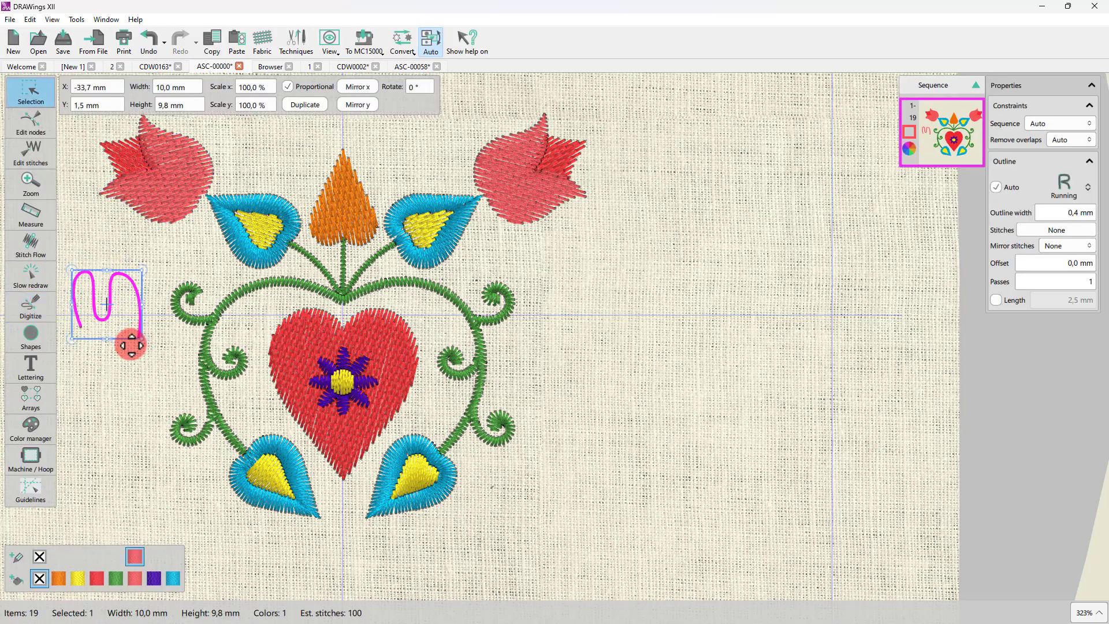
{"action": "left_click", "coordinate": [30, 336]}
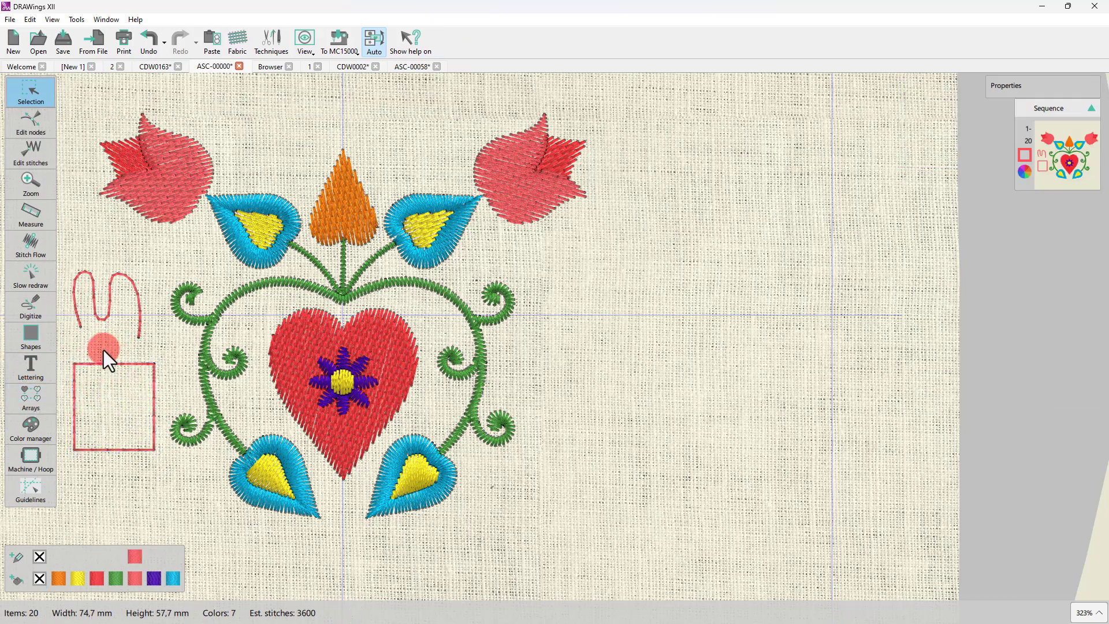
{"action": "mouse_move", "coordinate": [31, 127]}
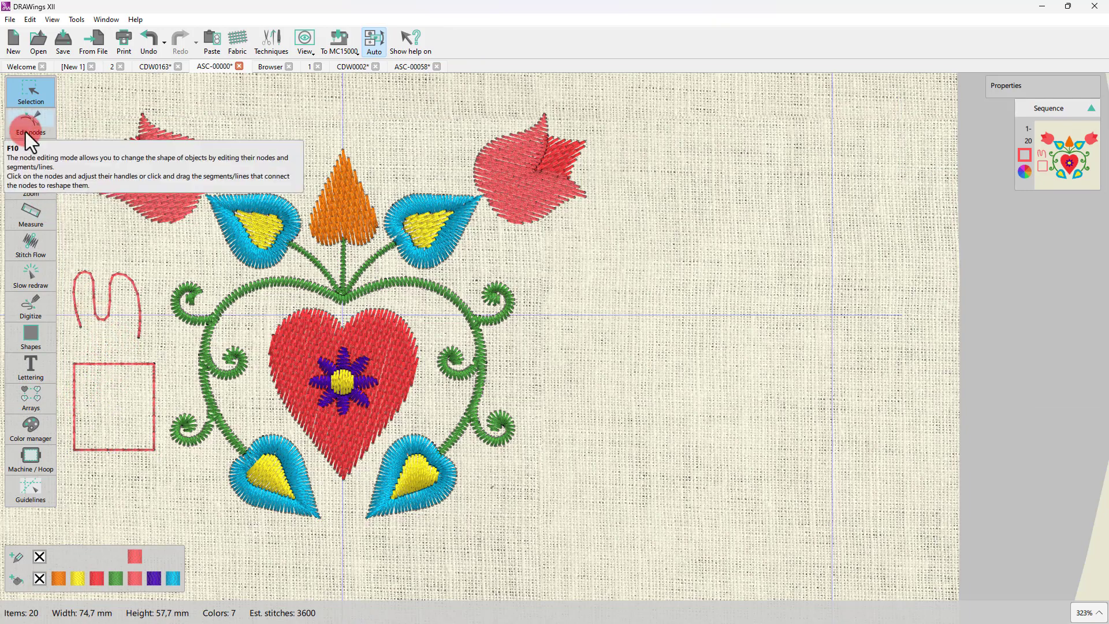
Delete the added squiggle and square using the node editing tool.
{"action": "left_click", "coordinate": [30, 127]}
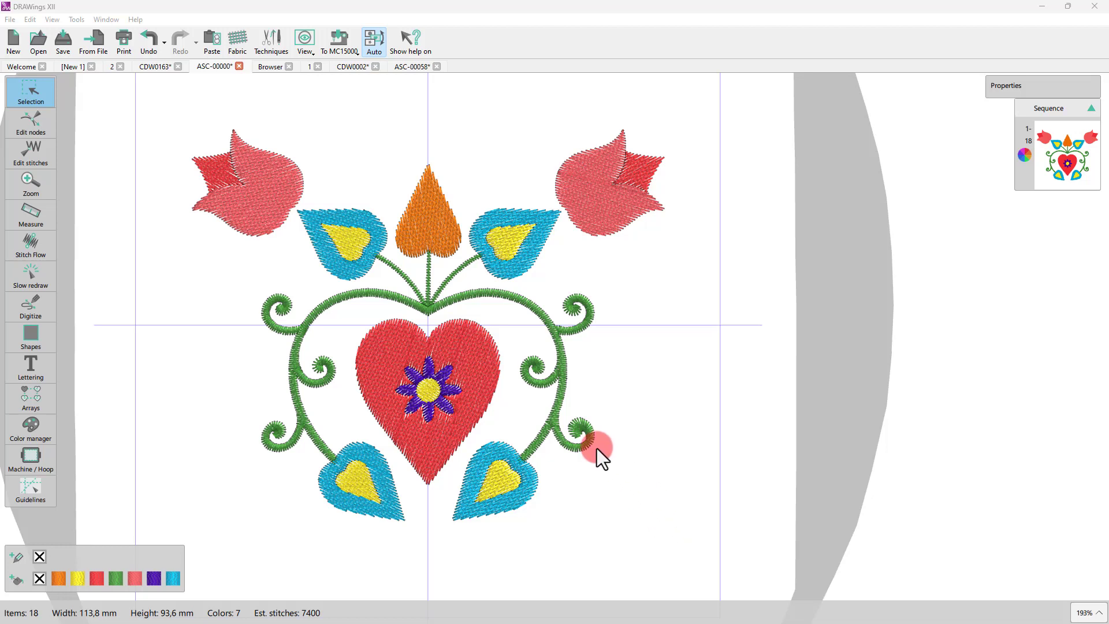
Select the red heart and give it a Piping fill type.
{"action": "left_click", "coordinate": [431, 382]}
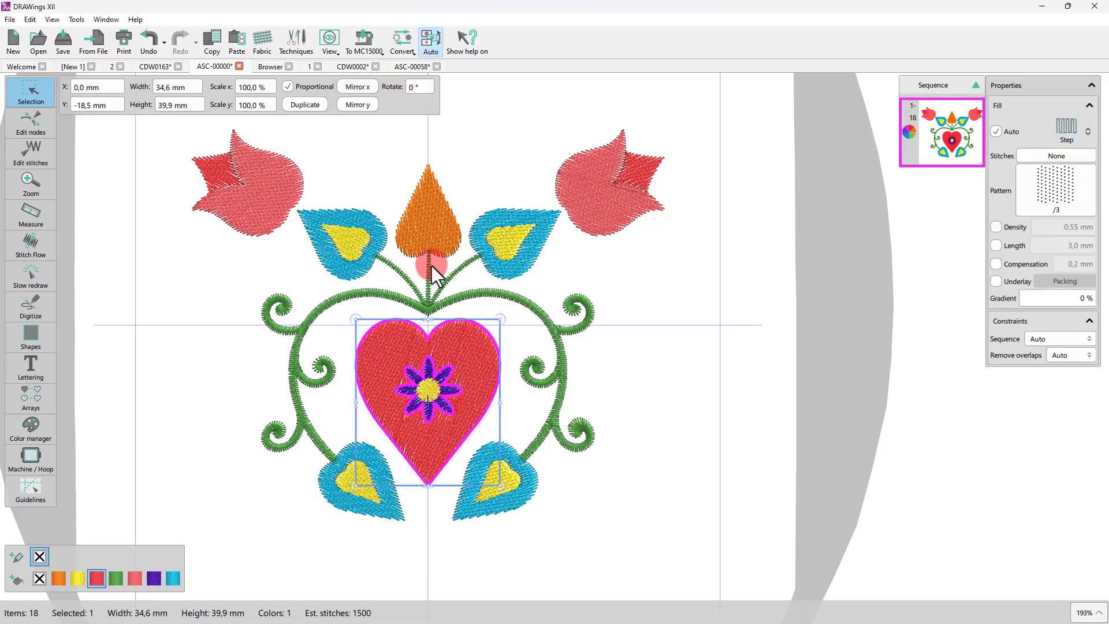
{"action": "mouse_move", "coordinate": [421, 127]}
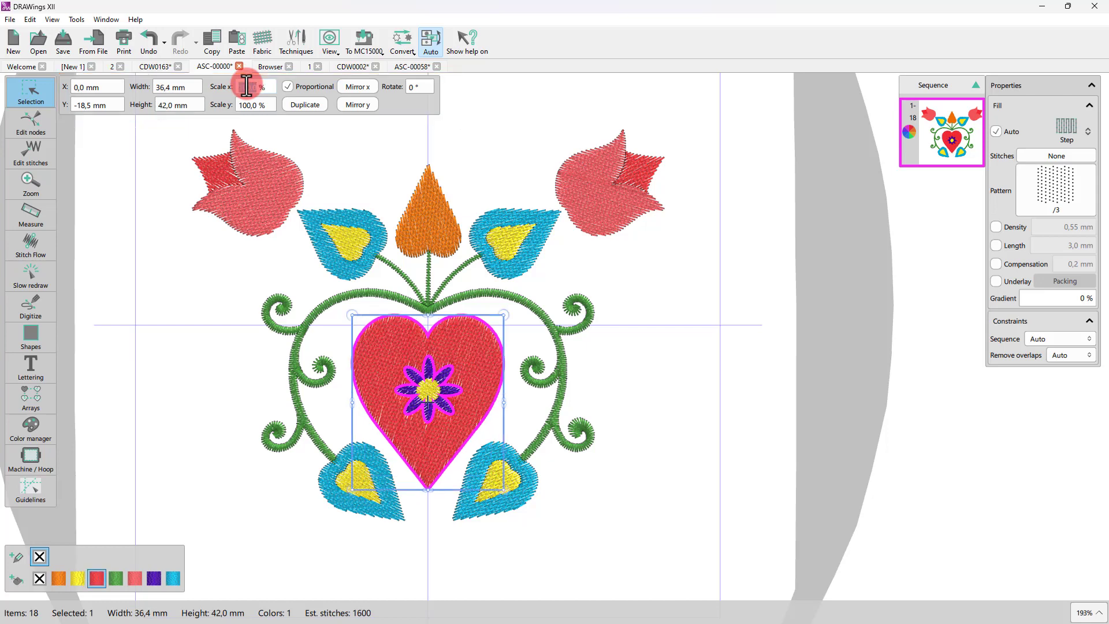
{"action": "left_click", "coordinate": [249, 86]}
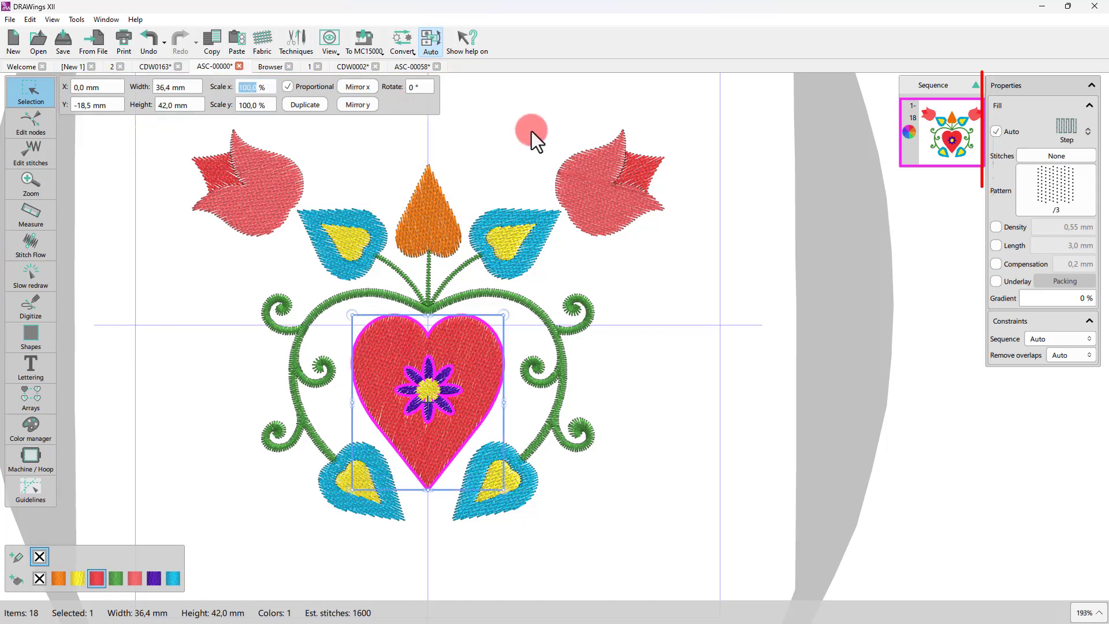
{"action": "left_click", "coordinate": [1065, 131]}
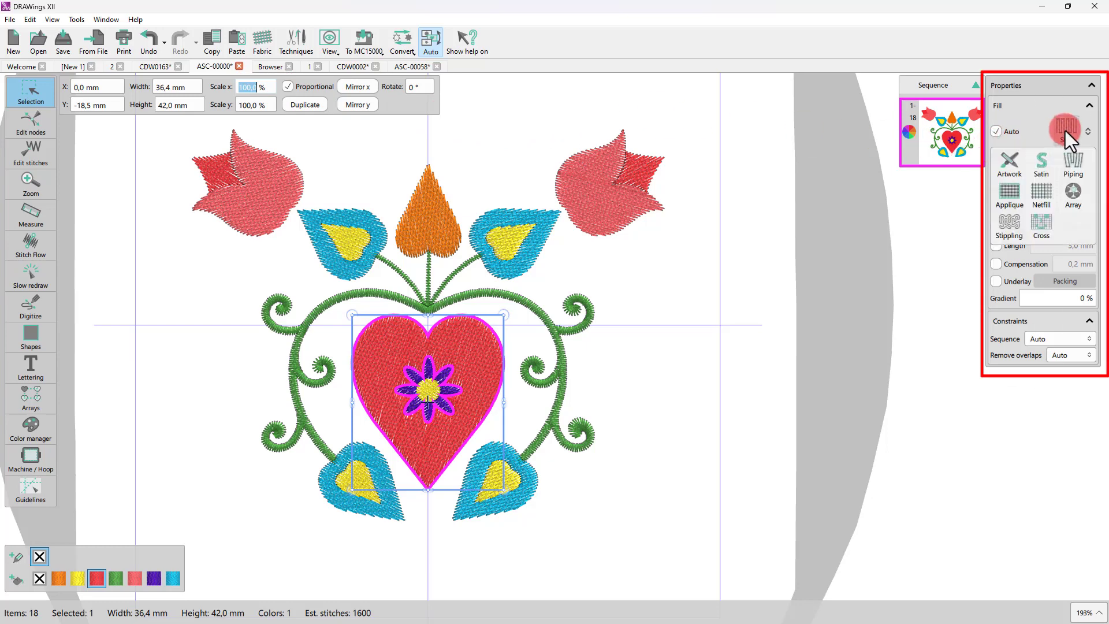
{"action": "left_click", "coordinate": [1072, 157]}
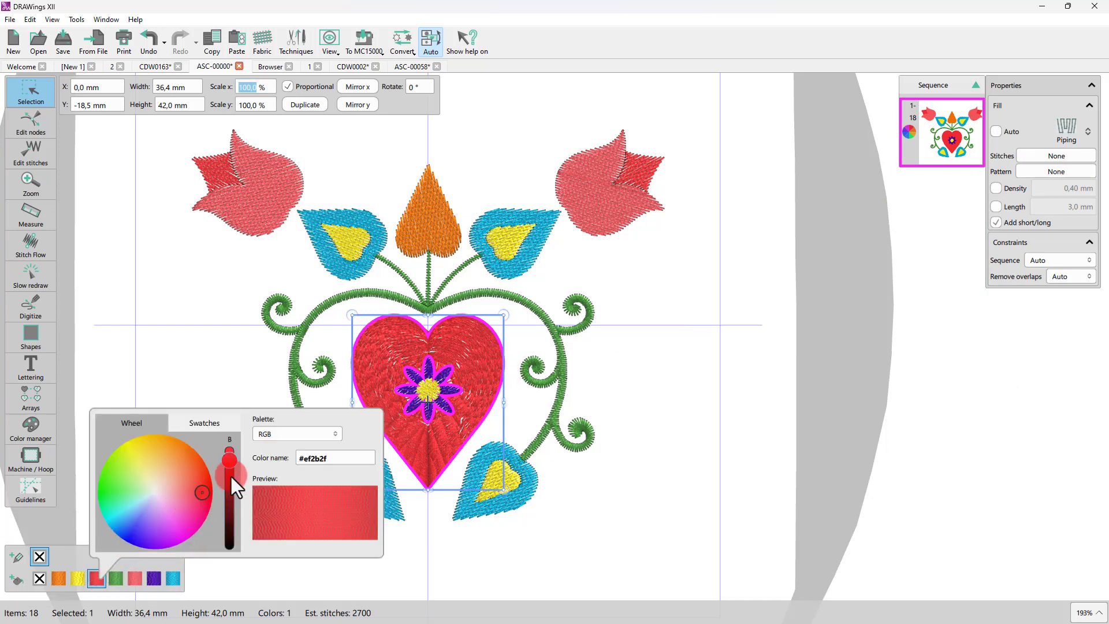
Change the heart's thread colour to green and tilt it slightly.
{"action": "left_click", "coordinate": [121, 487]}
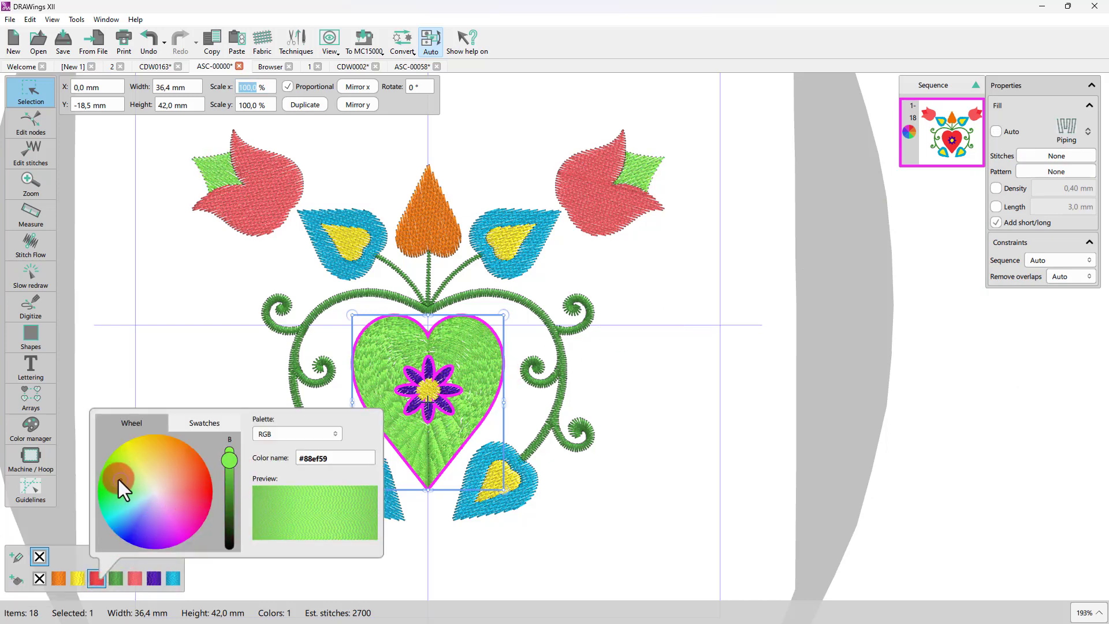
{"action": "left_click", "coordinate": [130, 464]}
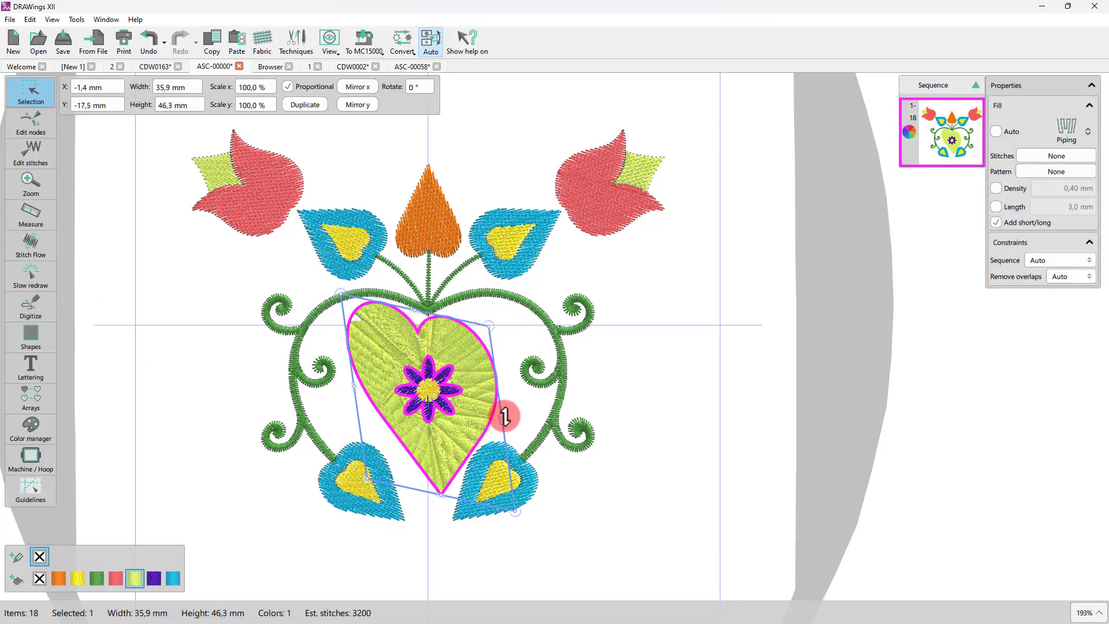
{"action": "left_click_drag", "start_coordinate": [506, 417], "coordinate": [495, 412]}
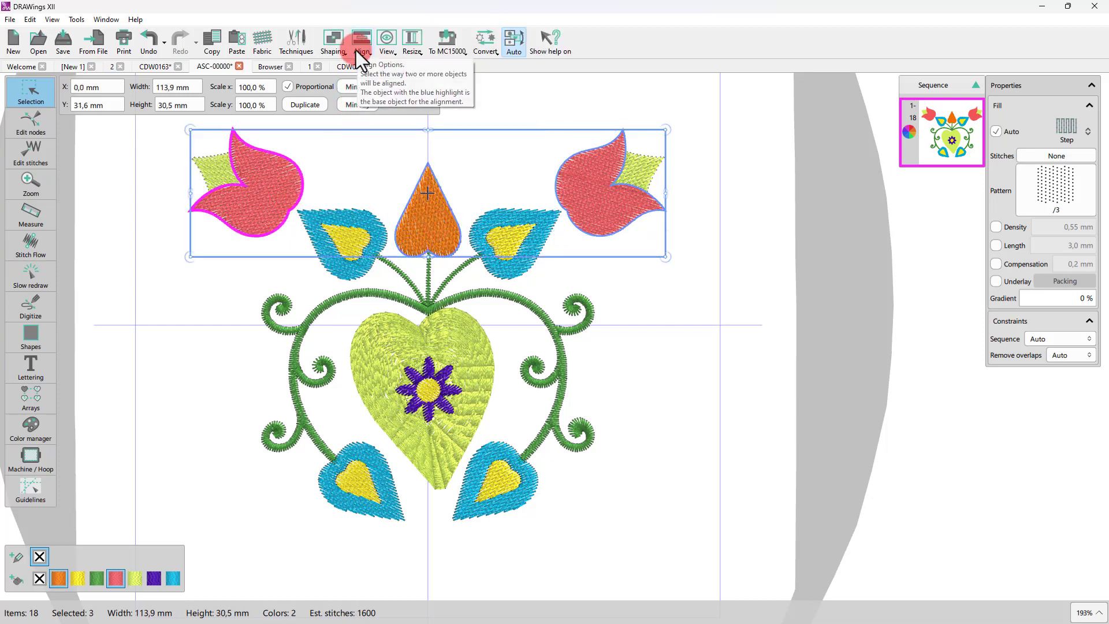
{"action": "left_click", "coordinate": [362, 37]}
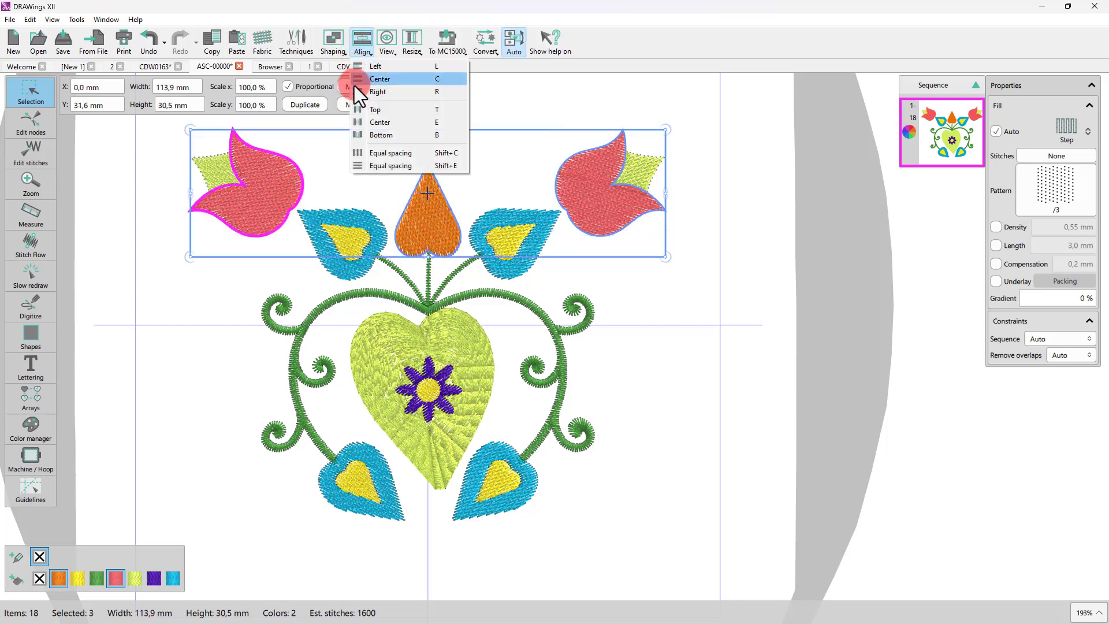
{"action": "mouse_move", "coordinate": [371, 154]}
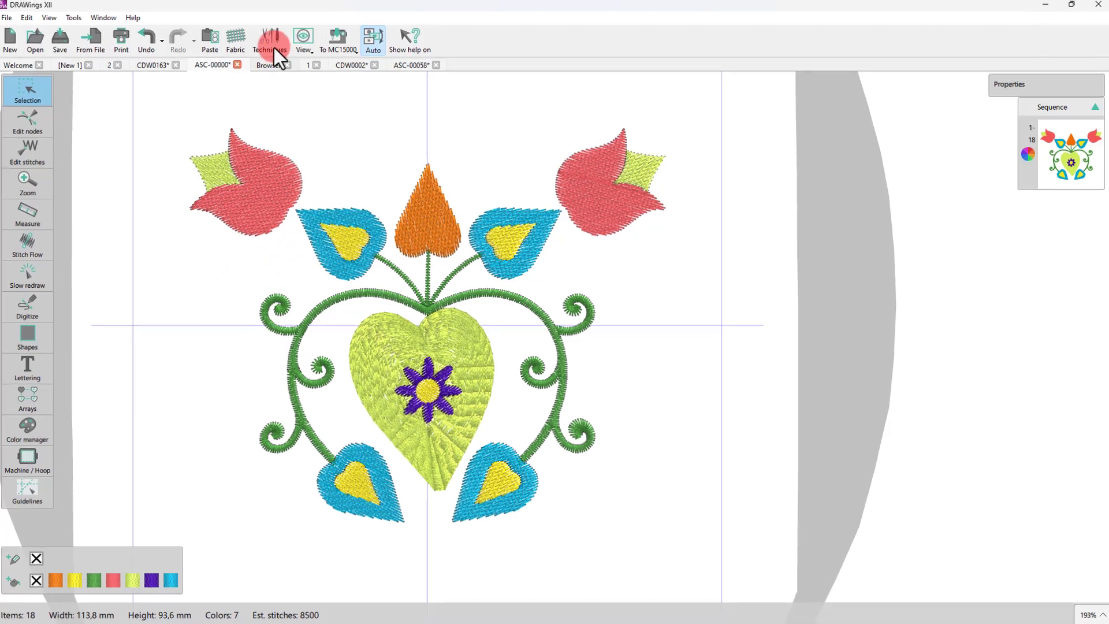
Turn on the Cut technique in the Techniques dialog and apply it.
{"action": "left_click", "coordinate": [269, 38]}
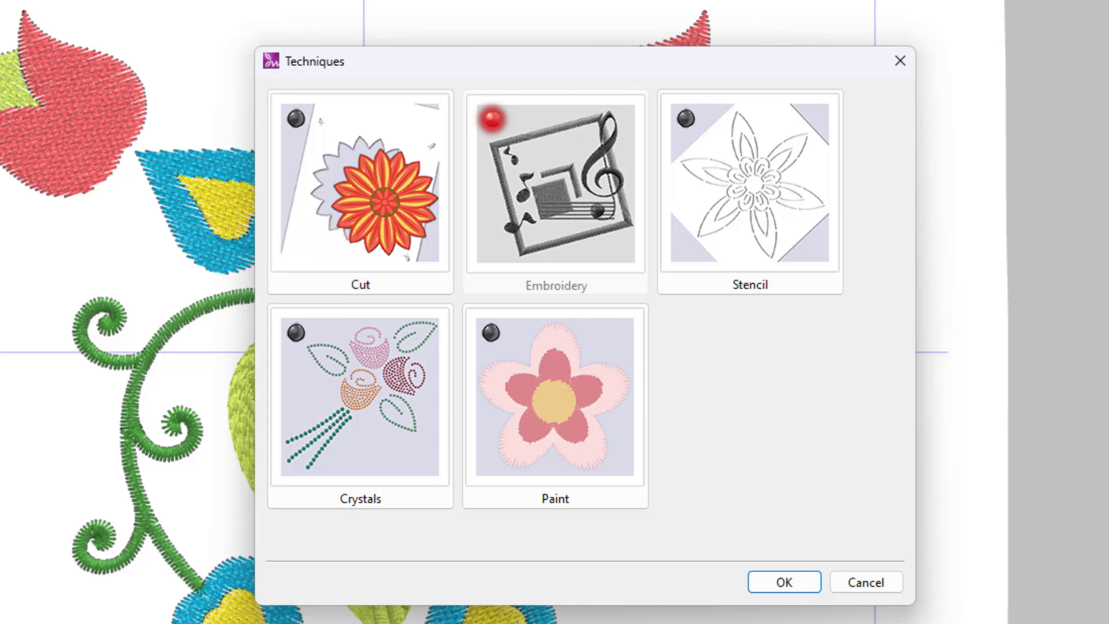
{"action": "left_click", "coordinate": [359, 188]}
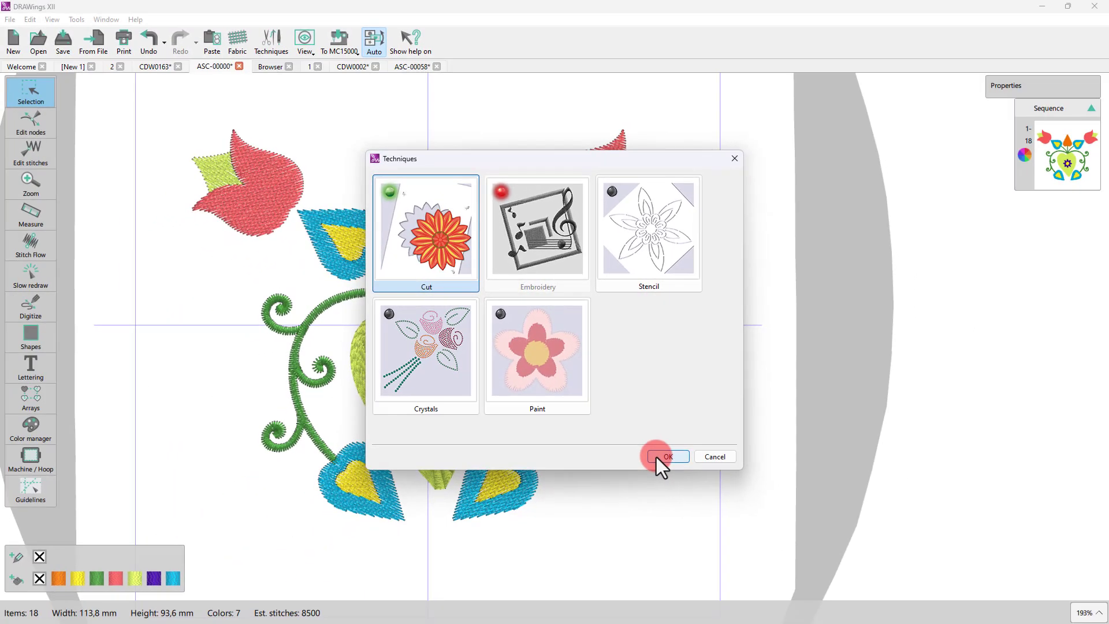
{"action": "left_click", "coordinate": [666, 456]}
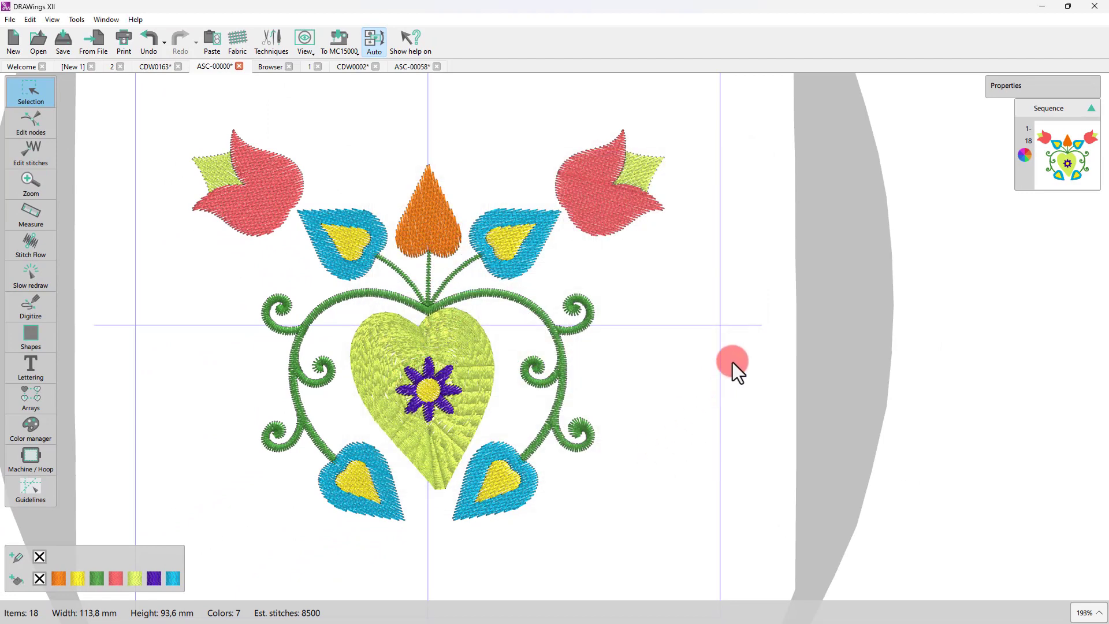
Select the right tulip and view its new Outline type choices.
{"action": "left_click", "coordinate": [609, 183]}
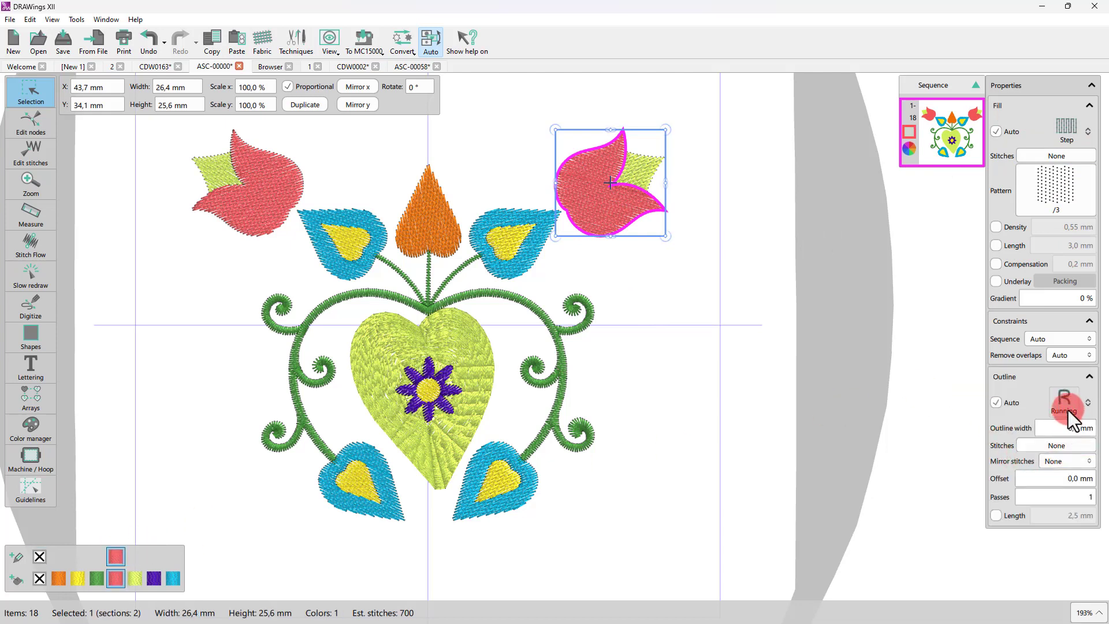
{"action": "left_click", "coordinate": [1072, 410]}
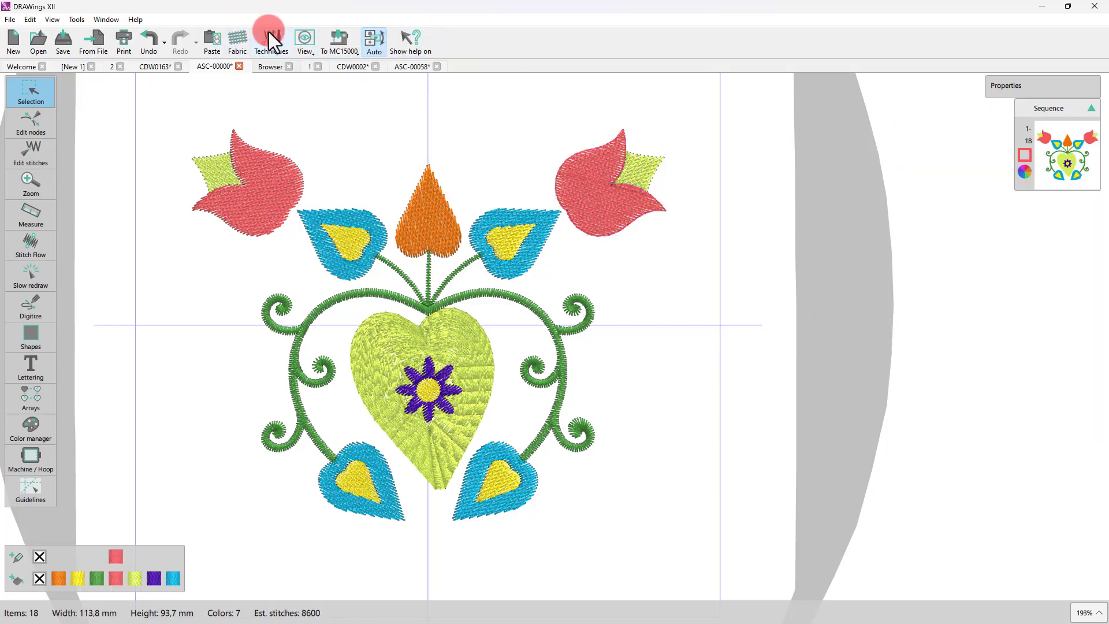
Enable the Crystals technique and give the heart a Light Topaz crystal fill.
{"action": "left_click", "coordinate": [270, 41]}
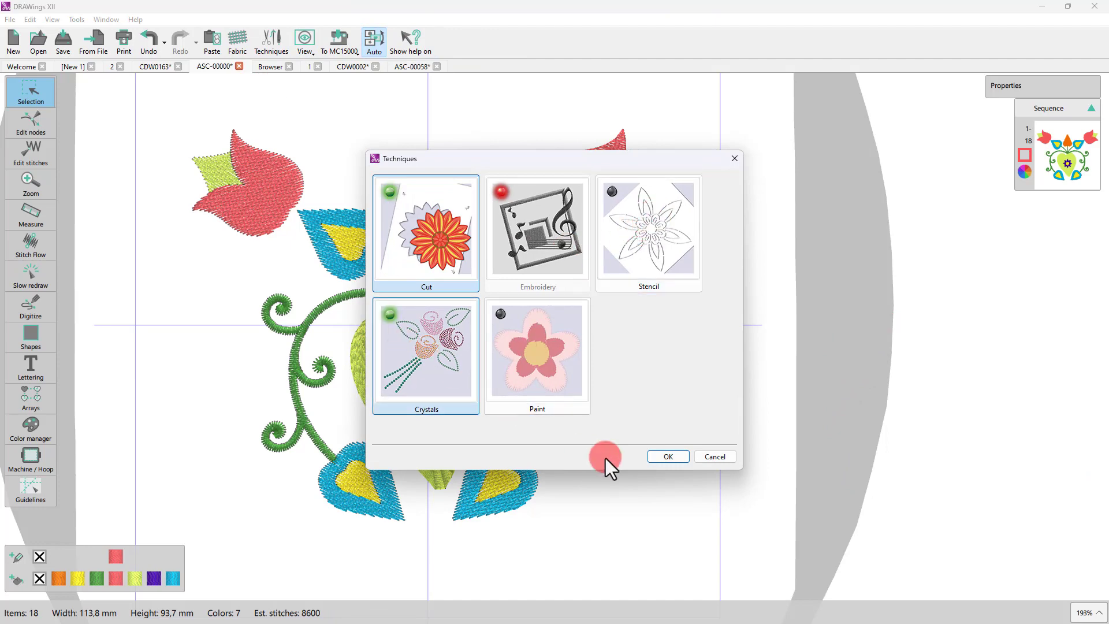
{"action": "left_click", "coordinate": [665, 456]}
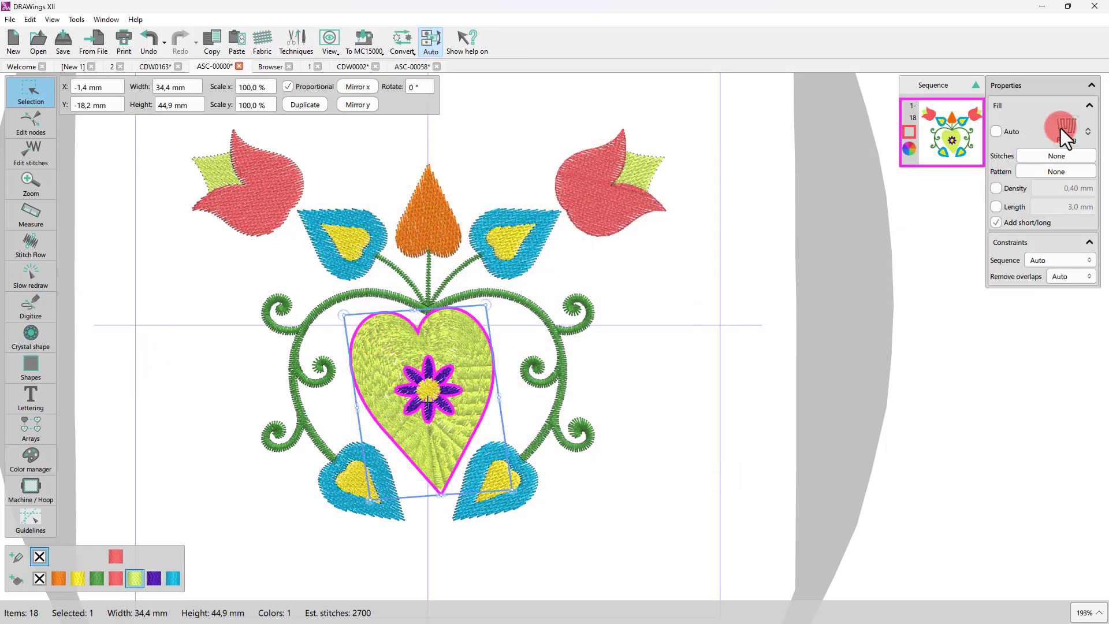
{"action": "left_click", "coordinate": [1087, 131]}
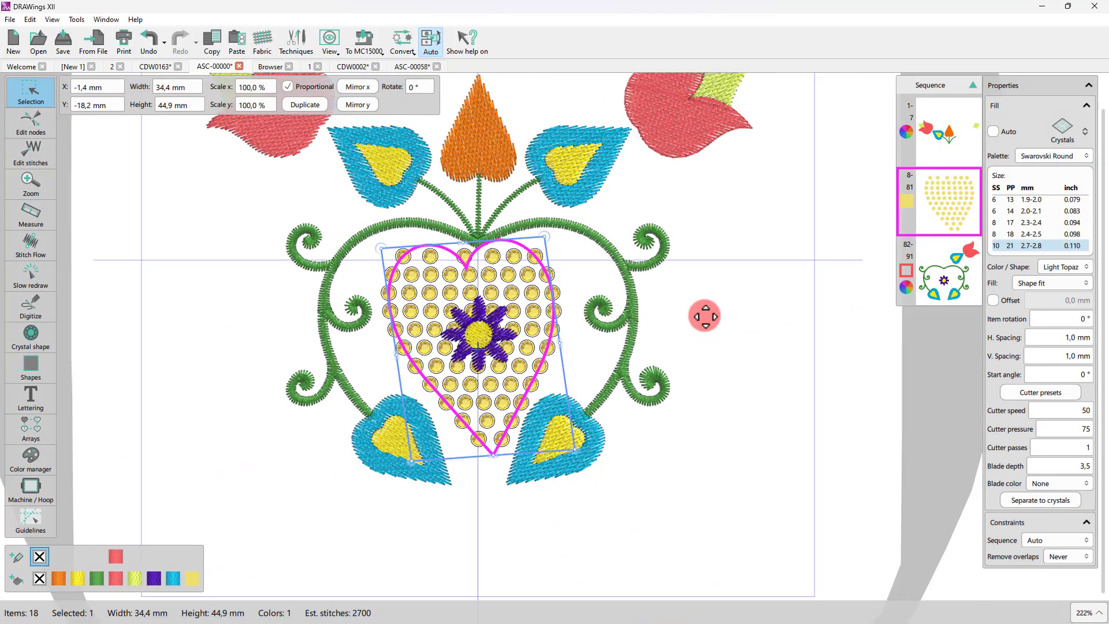
{"action": "left_click", "coordinate": [296, 41]}
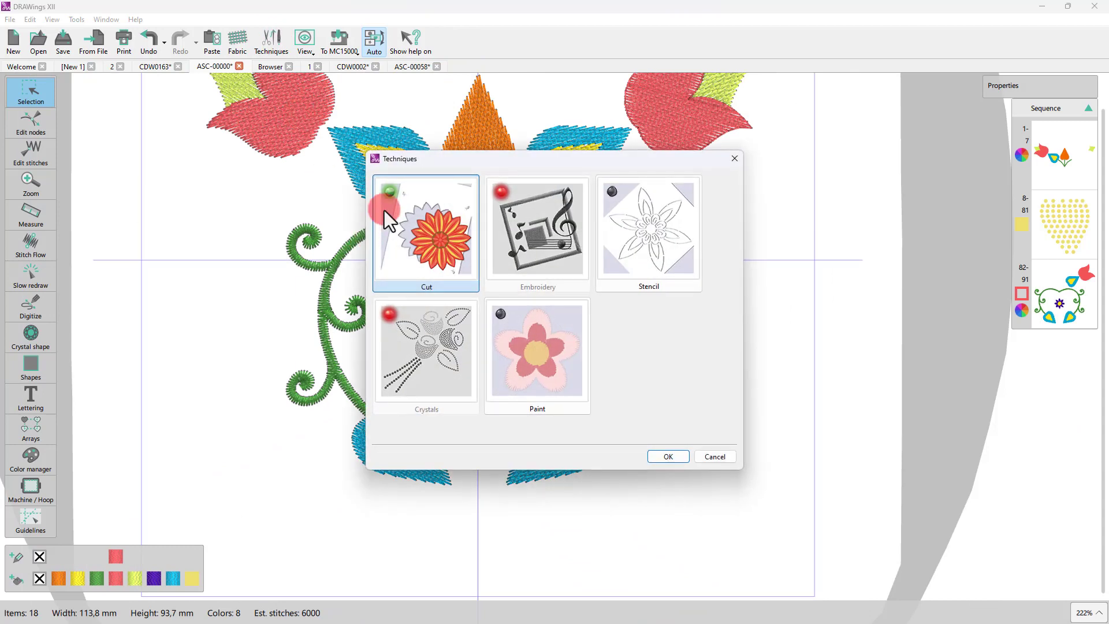
Disable Crystals and enable the Stencil and Paint techniques instead.
{"action": "left_click", "coordinate": [647, 233]}
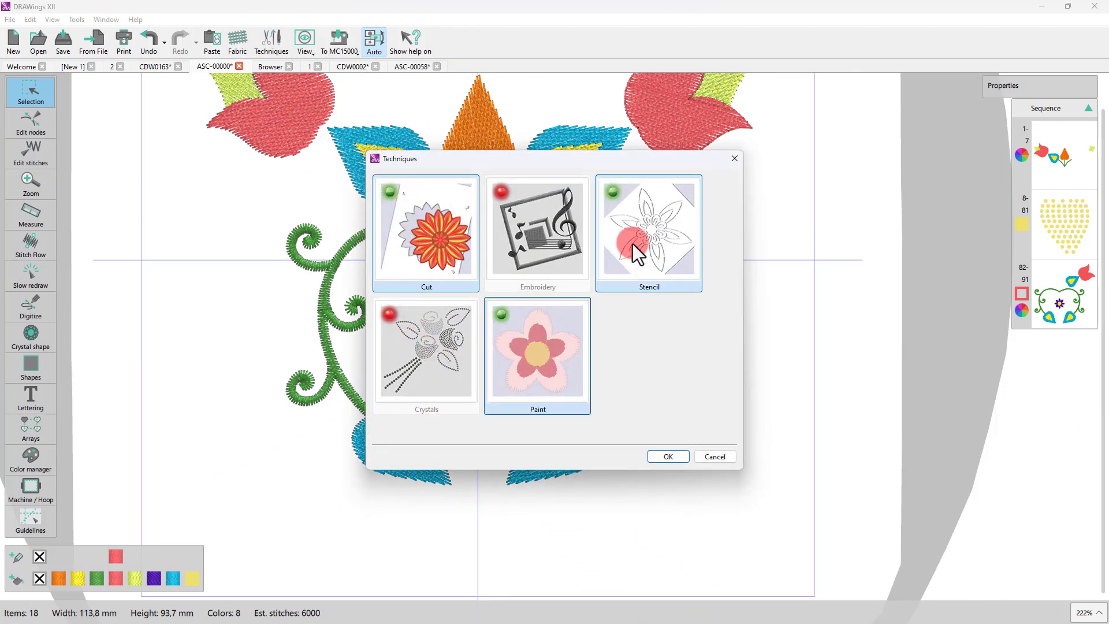
{"action": "left_click", "coordinate": [665, 456]}
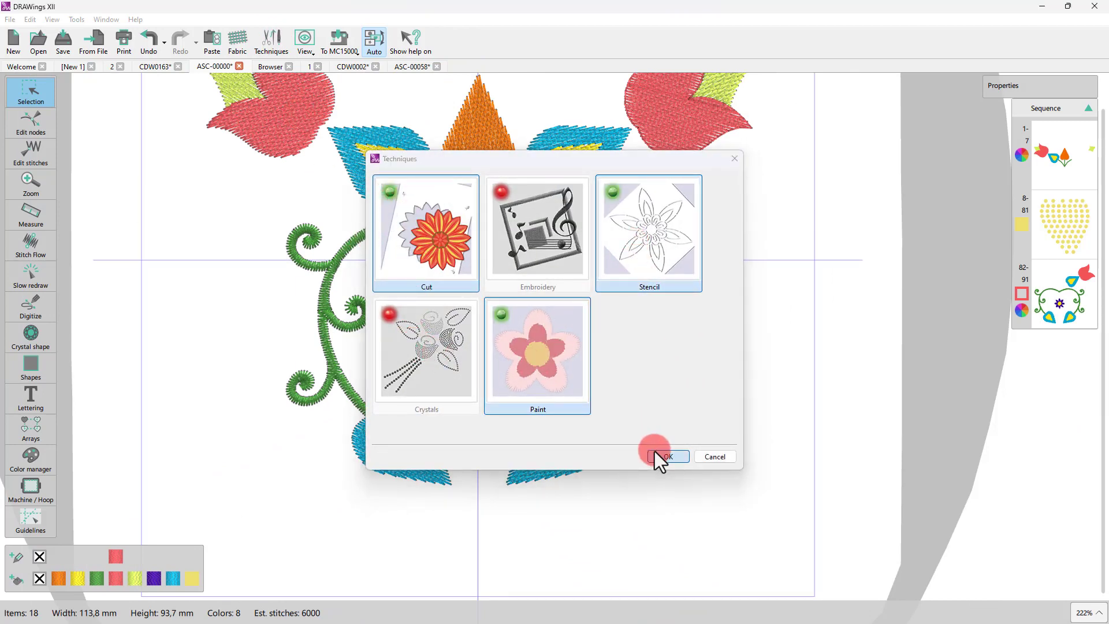
{"action": "left_click", "coordinate": [664, 457]}
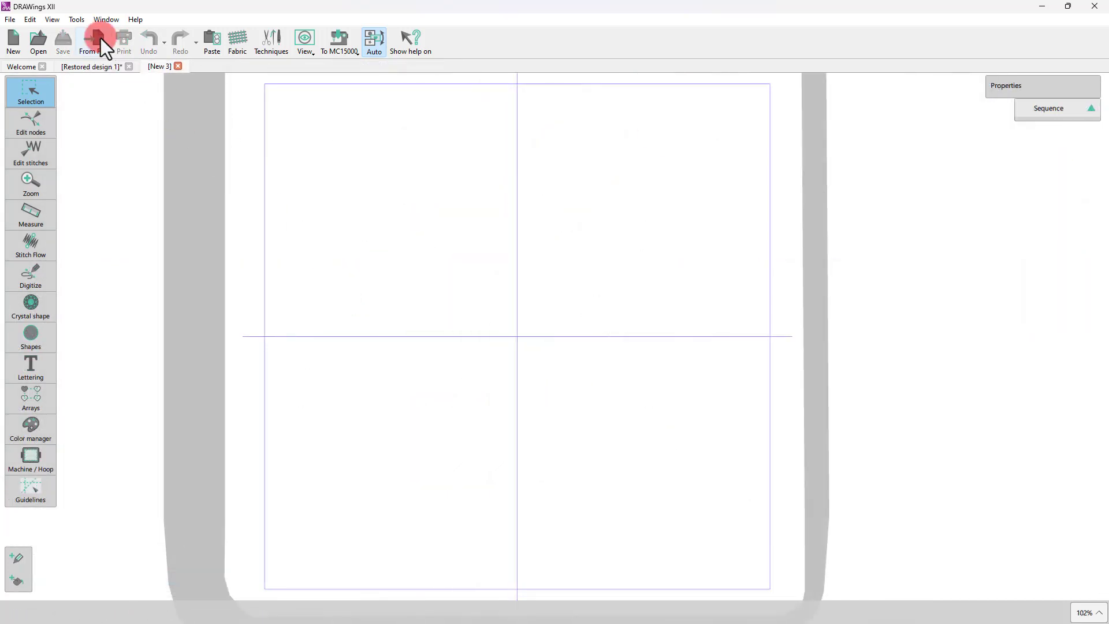
Load the 2.Draw sample flower design from the DRAWings XII Samples folder and select a stem.
{"action": "left_click", "coordinate": [38, 38]}
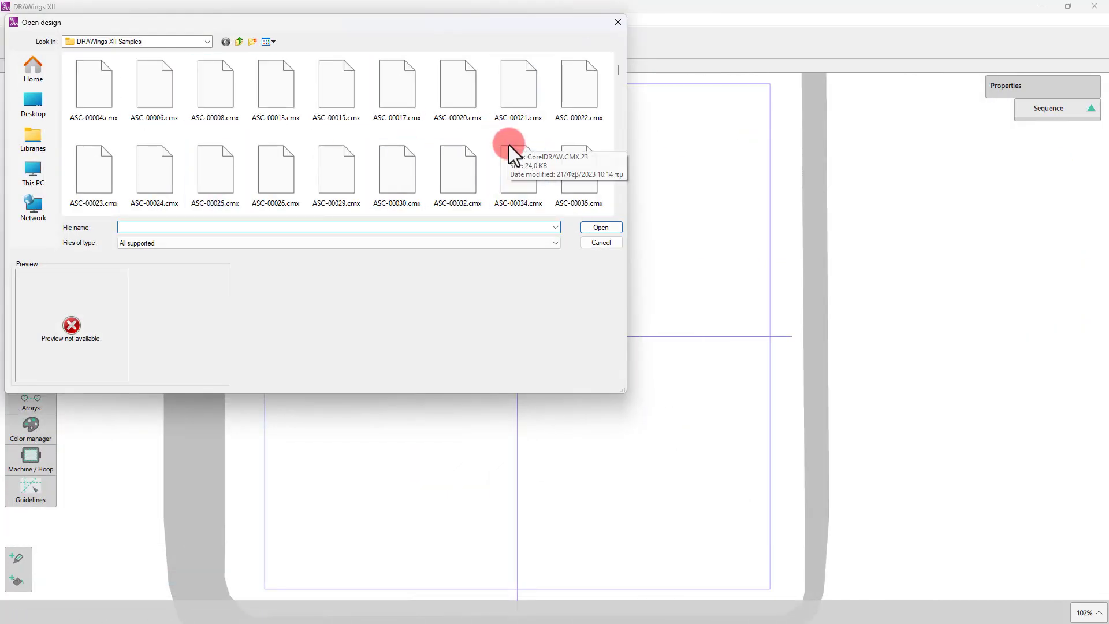
{"action": "left_click", "coordinate": [275, 81]}
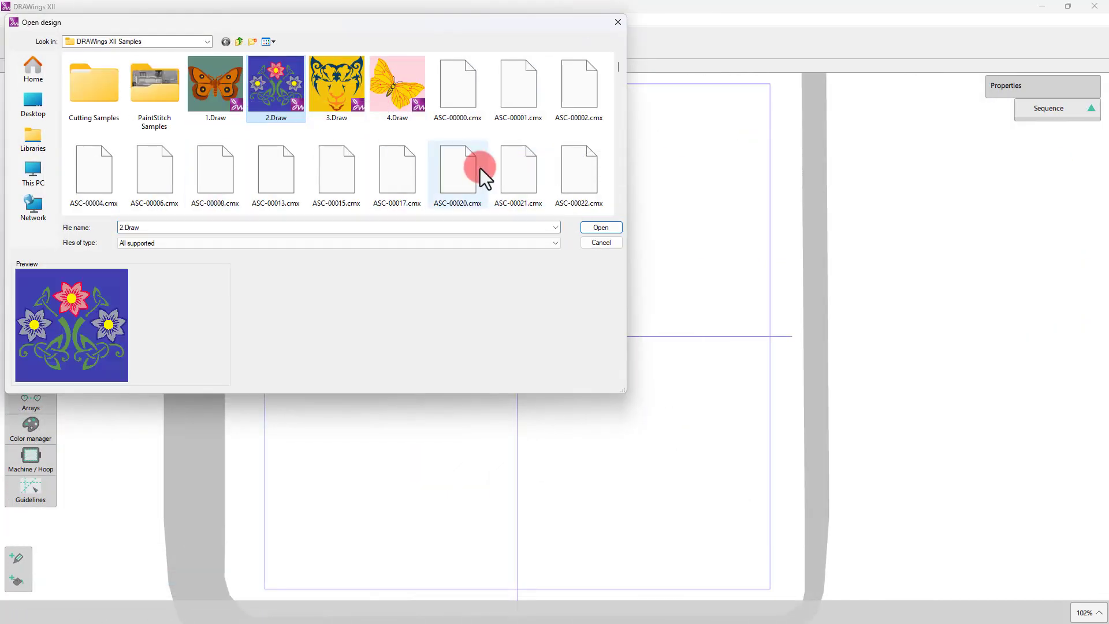
{"action": "left_click", "coordinate": [599, 227]}
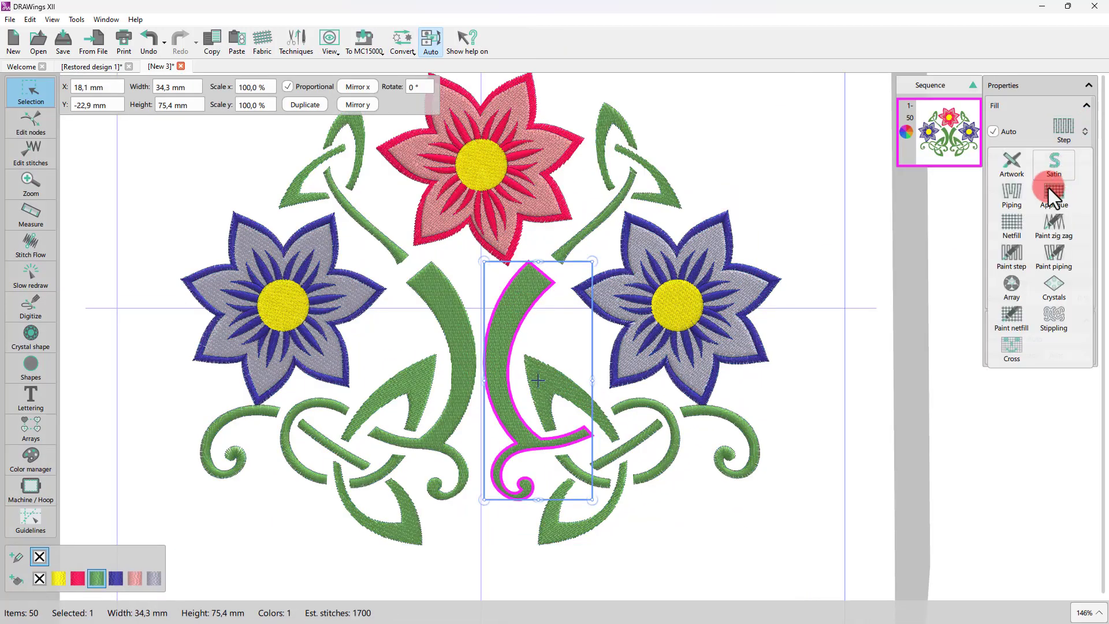
{"action": "left_click", "coordinate": [1053, 164]}
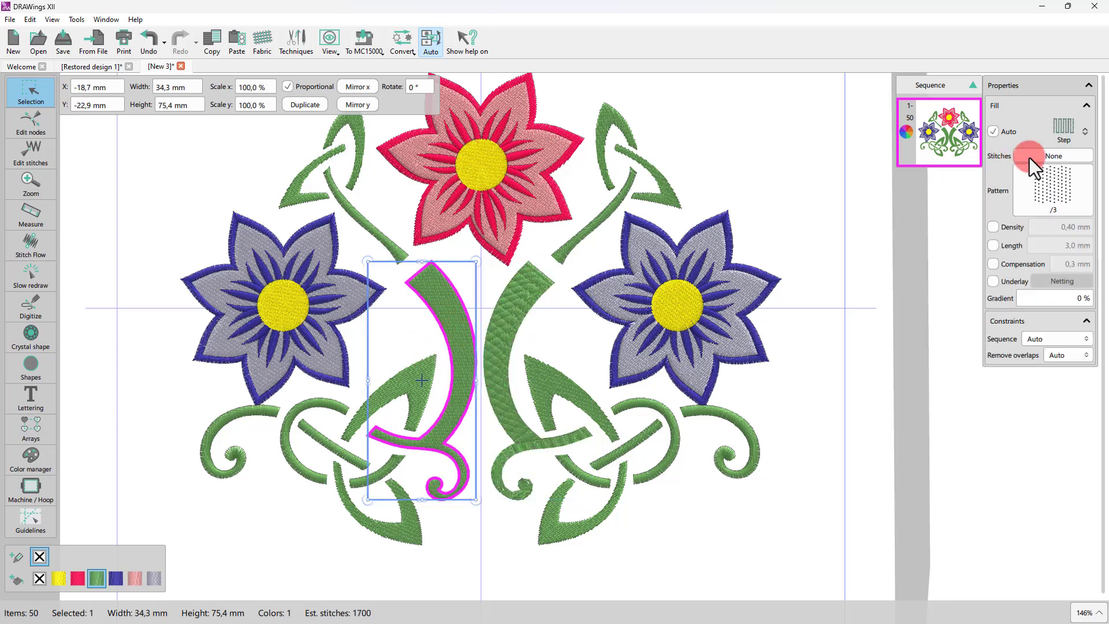
Review the stem's stitch pattern choices before placing red six-pointed stars at the corners.
{"action": "left_click", "coordinate": [1086, 130]}
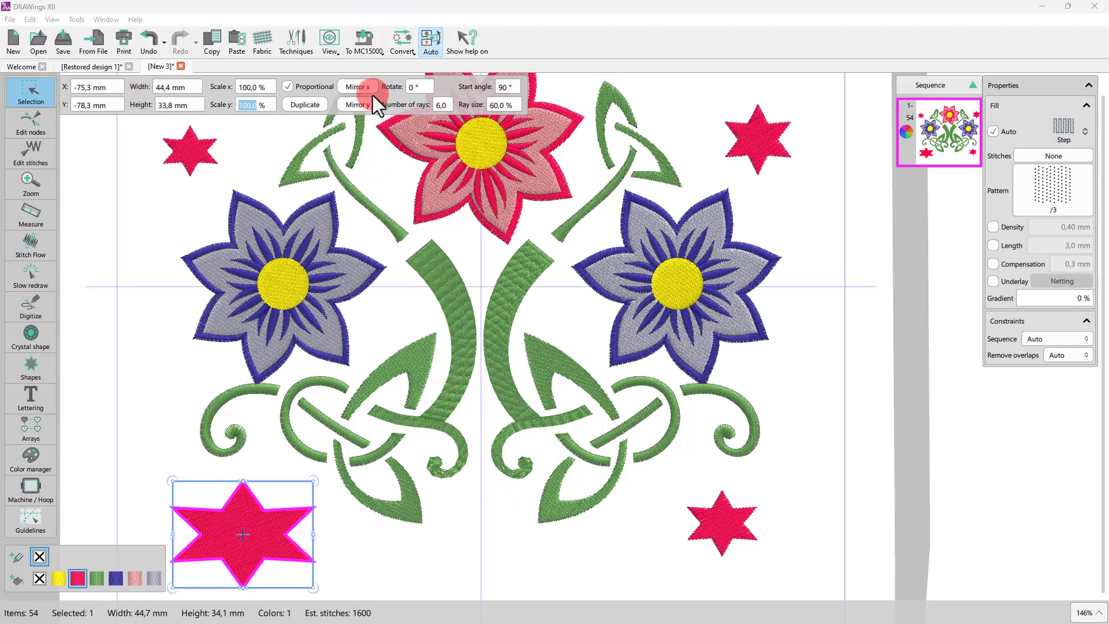
Choose To USB Storage from the To MC15000 options to export the star-decorated design.
{"action": "left_click", "coordinate": [365, 39]}
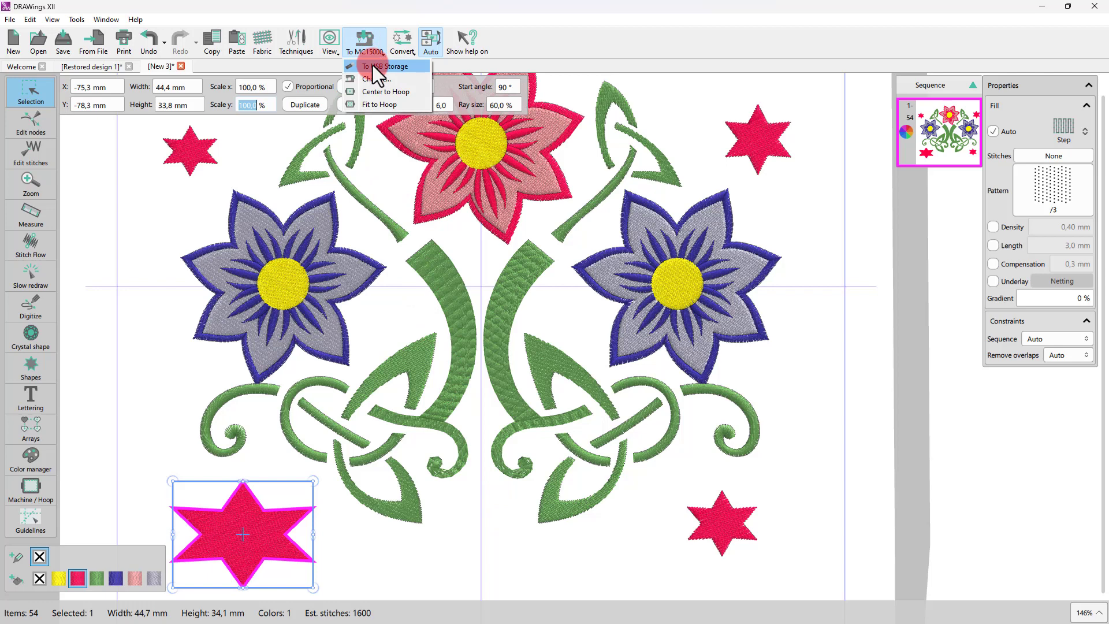
{"action": "left_click", "coordinate": [388, 66]}
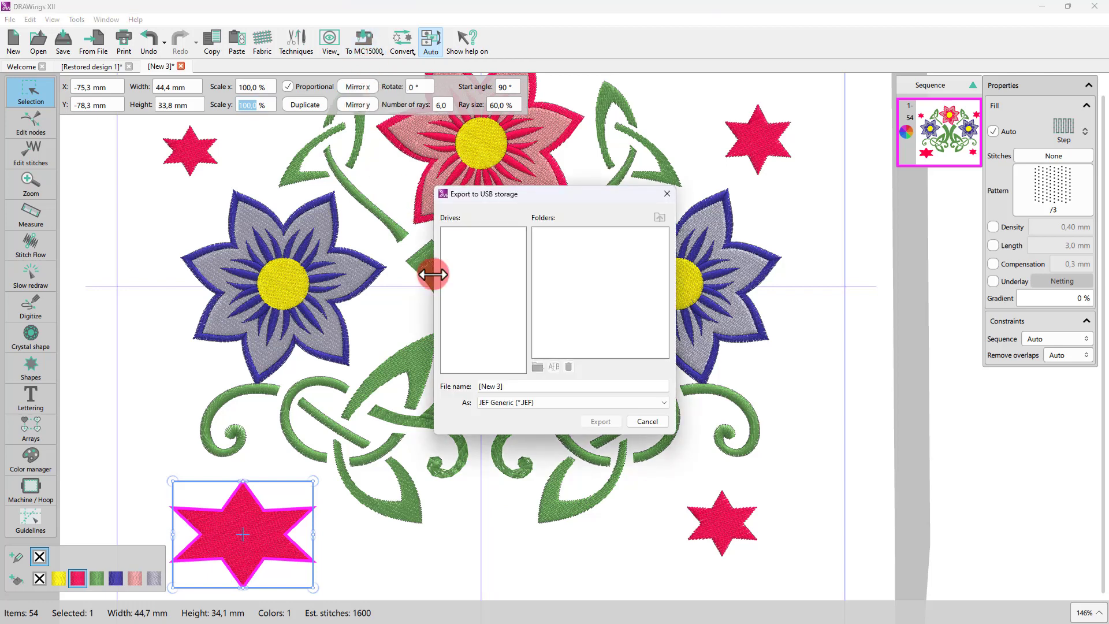